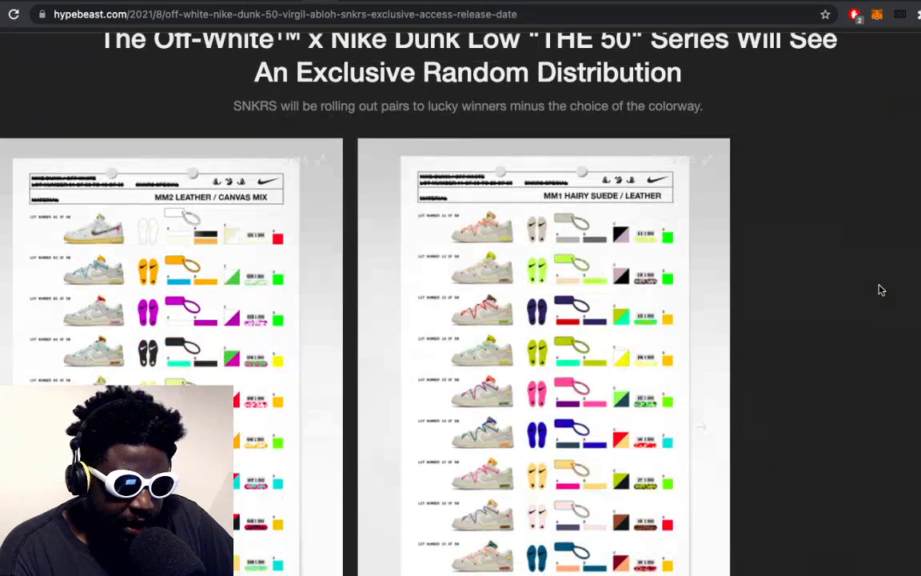
Step: Scroll over the THE 50 lot-sheet gallery showing the colourway charts for pairs 1–20
scroll("up", 3)
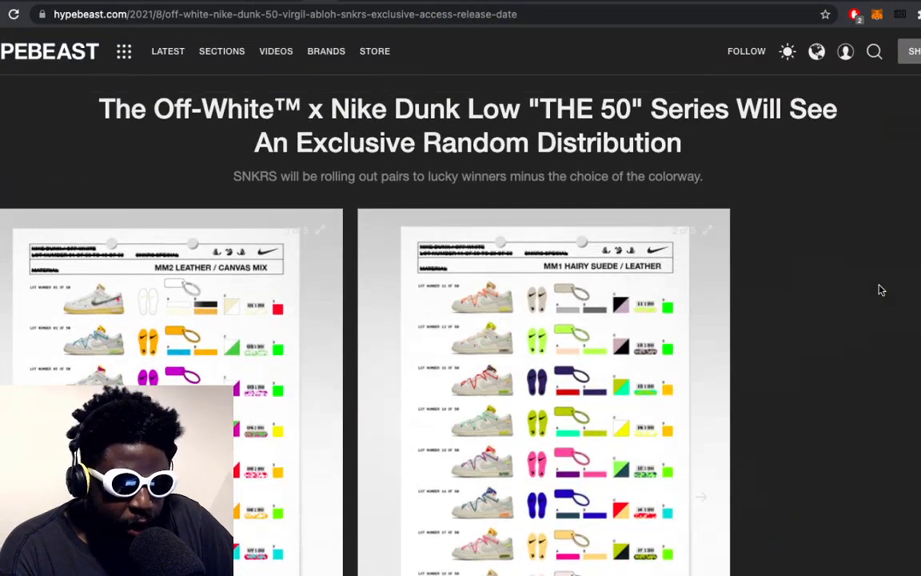
scroll("down", 3)
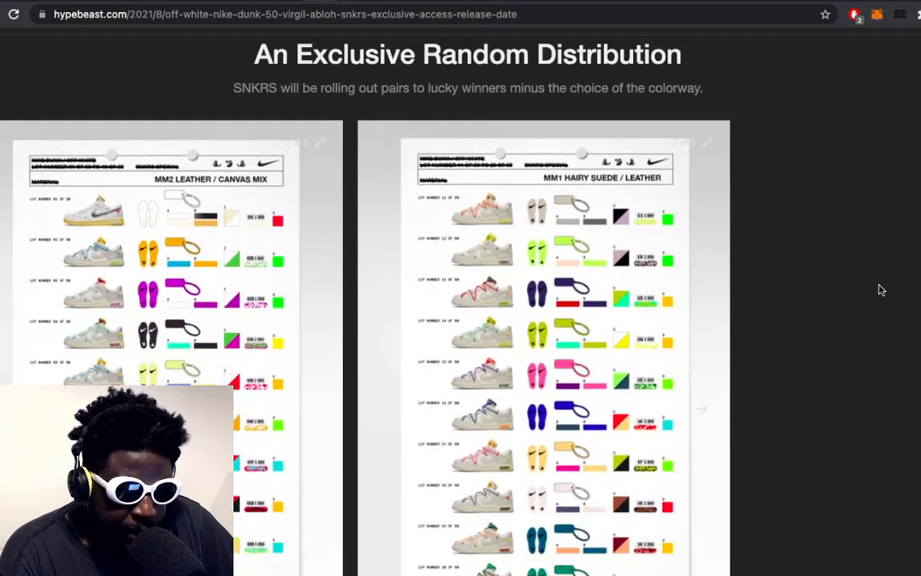
scroll("down", 3)
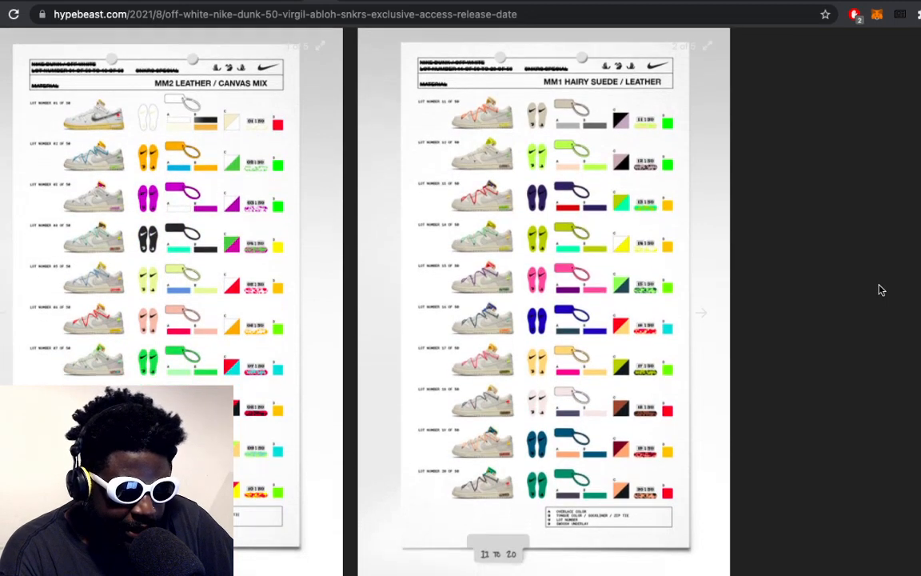
scroll("up", 3)
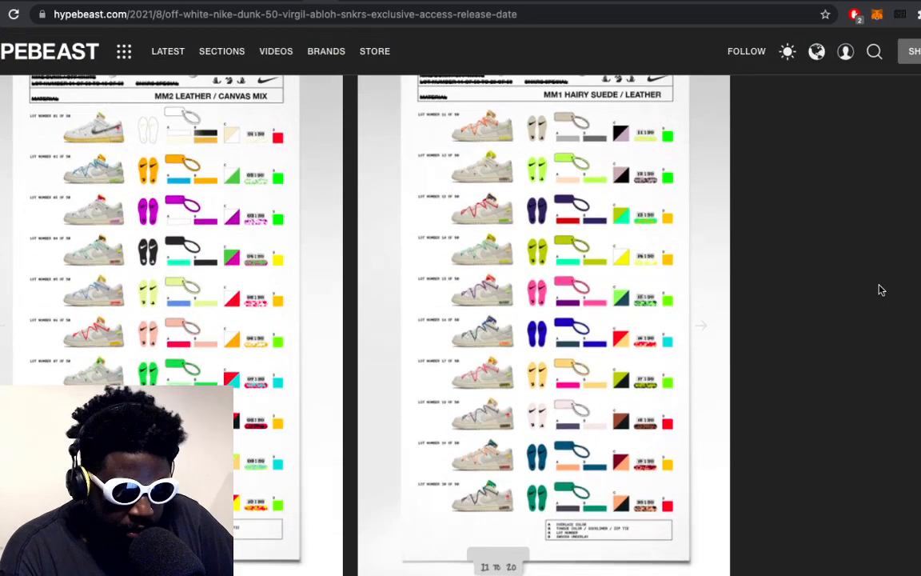
scroll("up", 3)
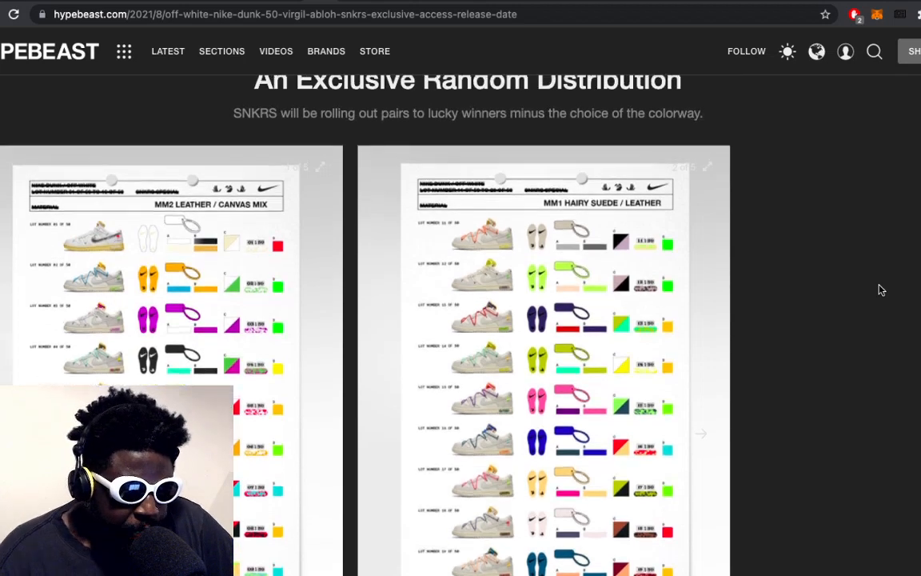
scroll("up", 3)
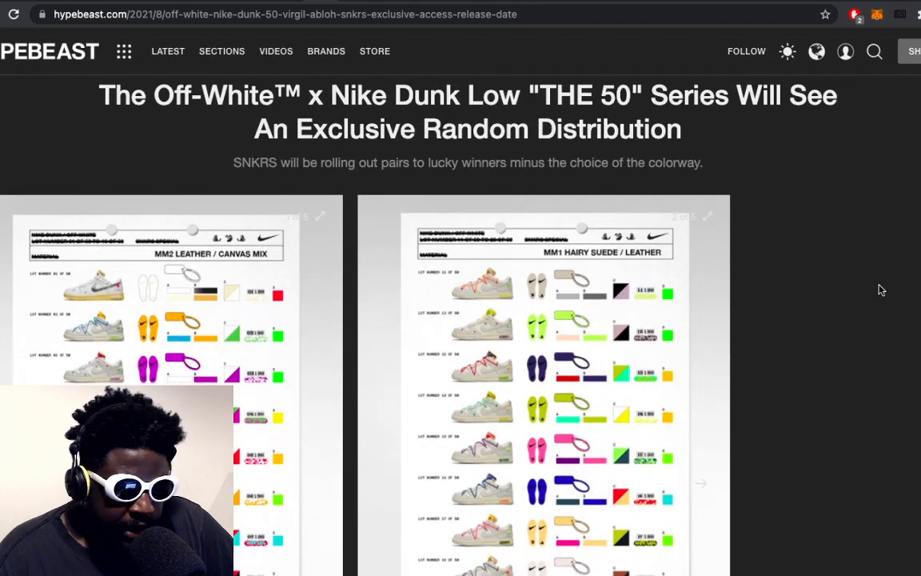
scroll("down", 3)
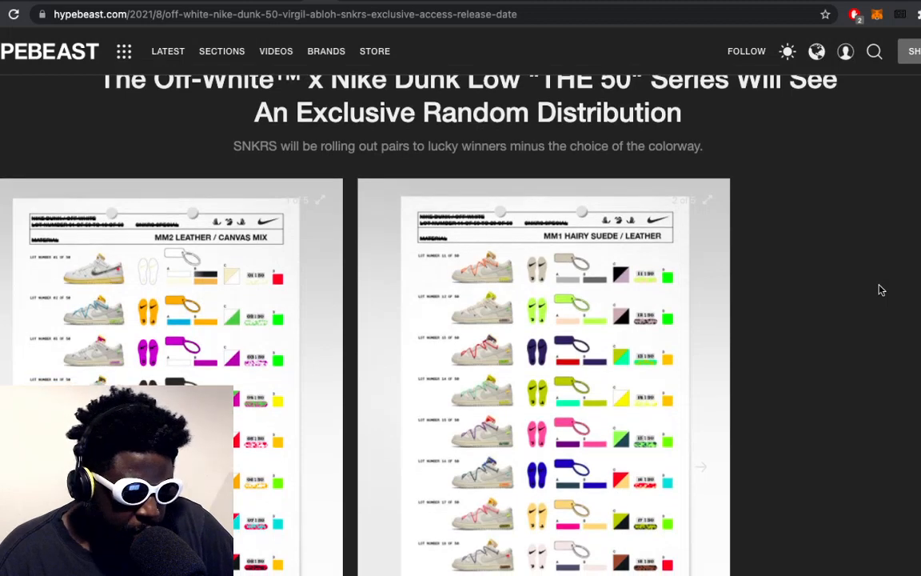
Step: Scroll down past the lot charts until the article's first paragraph comes into view
scroll("down", 3)
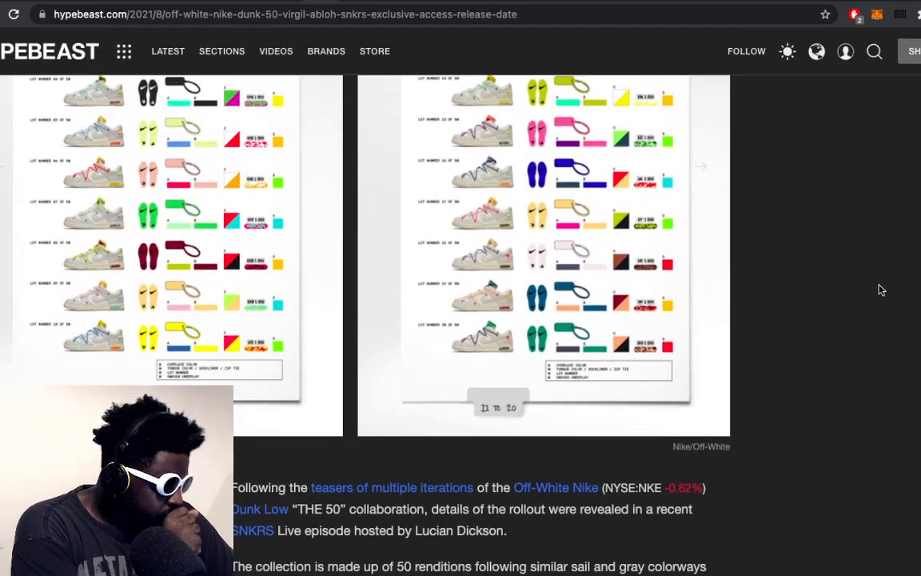
scroll("down", 3)
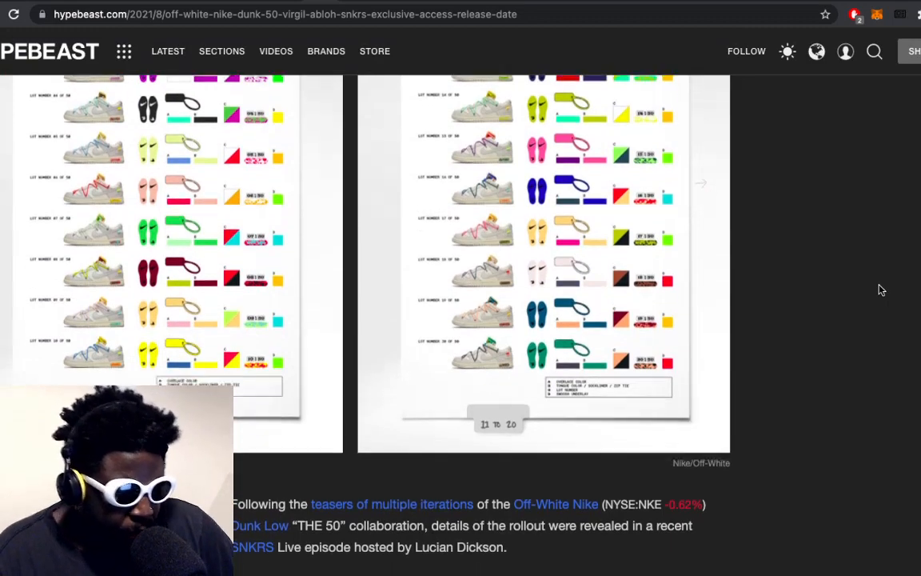
scroll("up", 3)
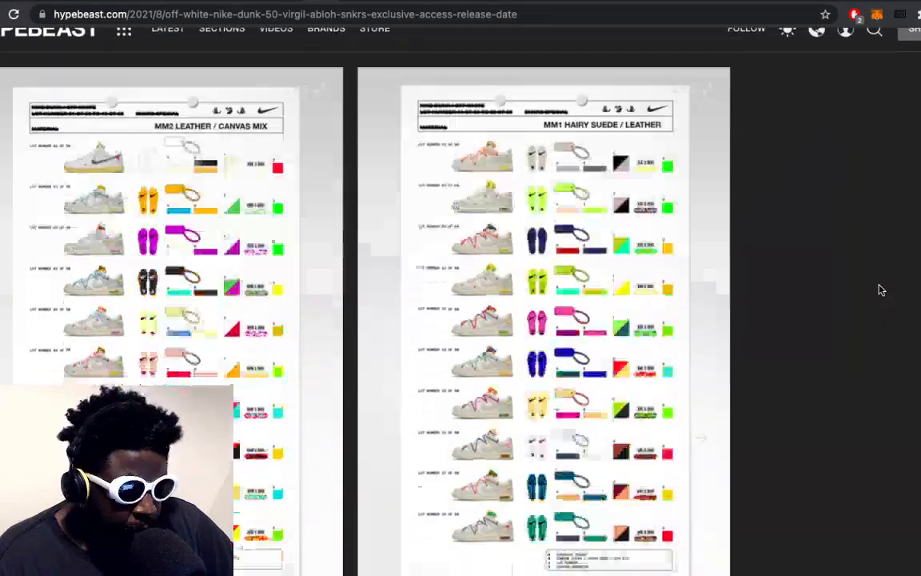
scroll("down", 3)
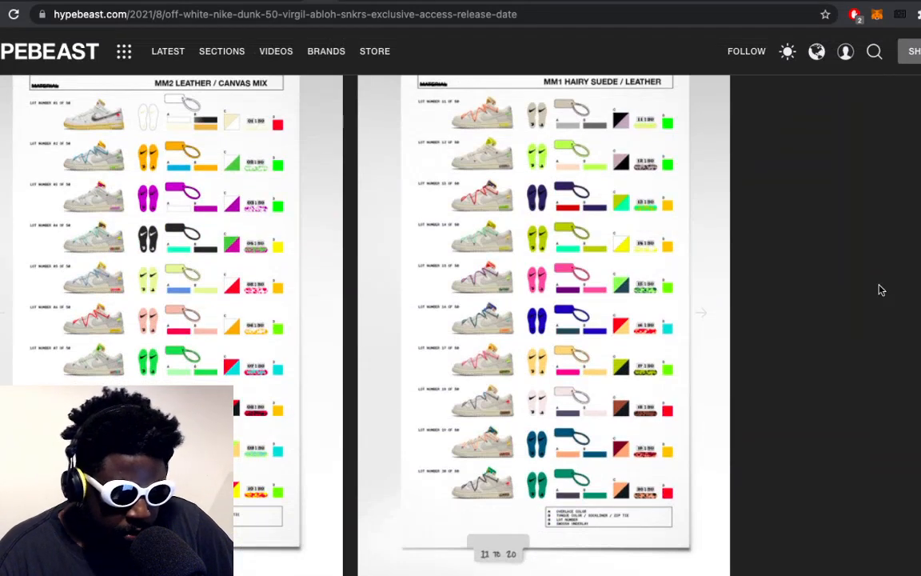
scroll("up", 3)
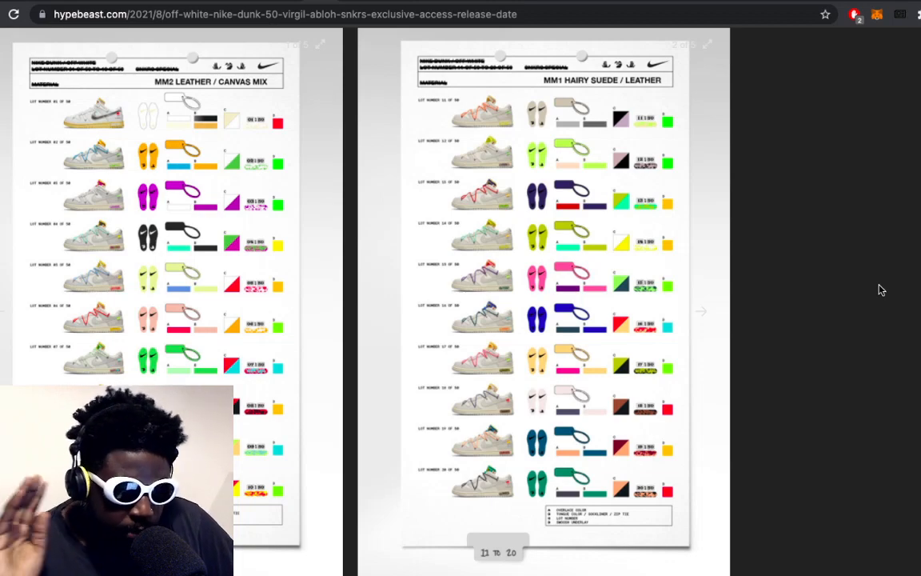
scroll("down", 3)
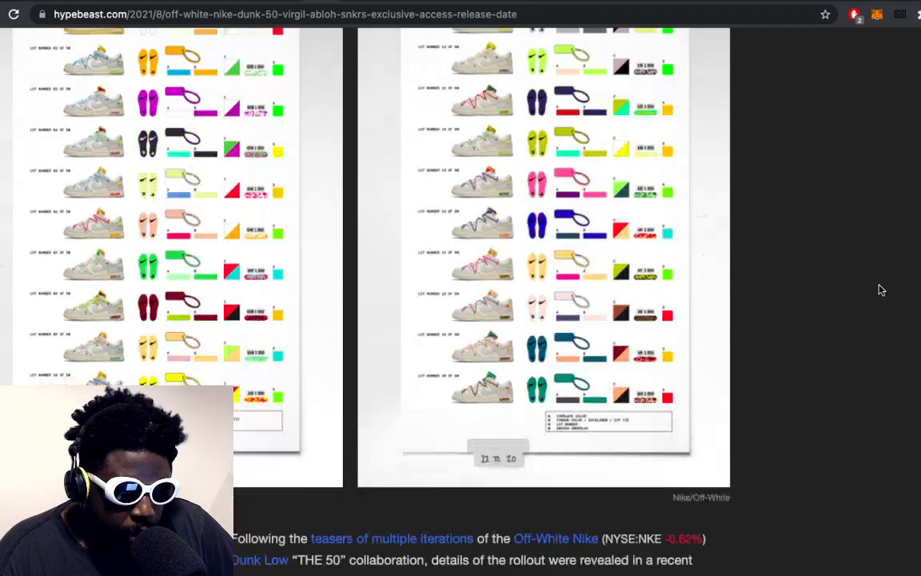
Step: Scroll through the opening paragraphs to the 'According to the episode' SNKRS Exclusive Access paragraph
scroll("down", 3)
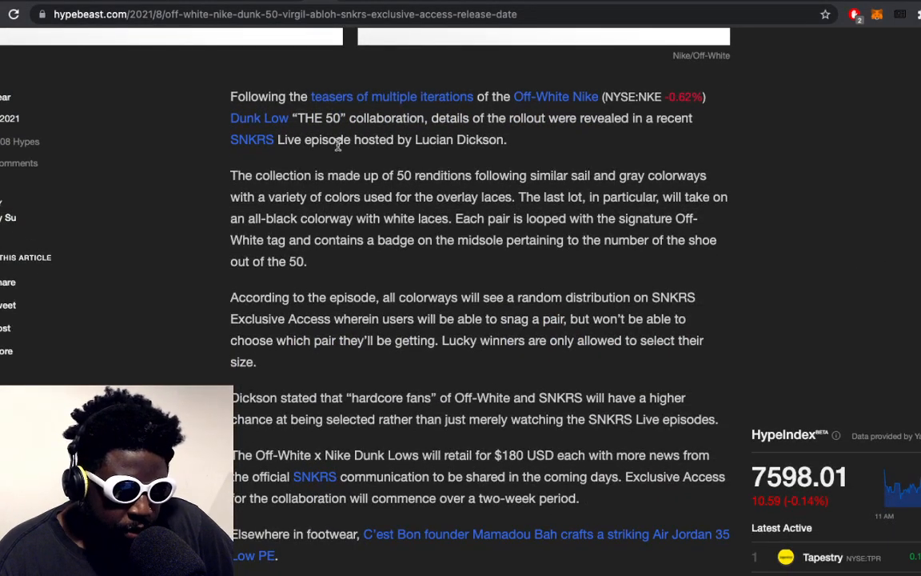
mouse_move(318, 149)
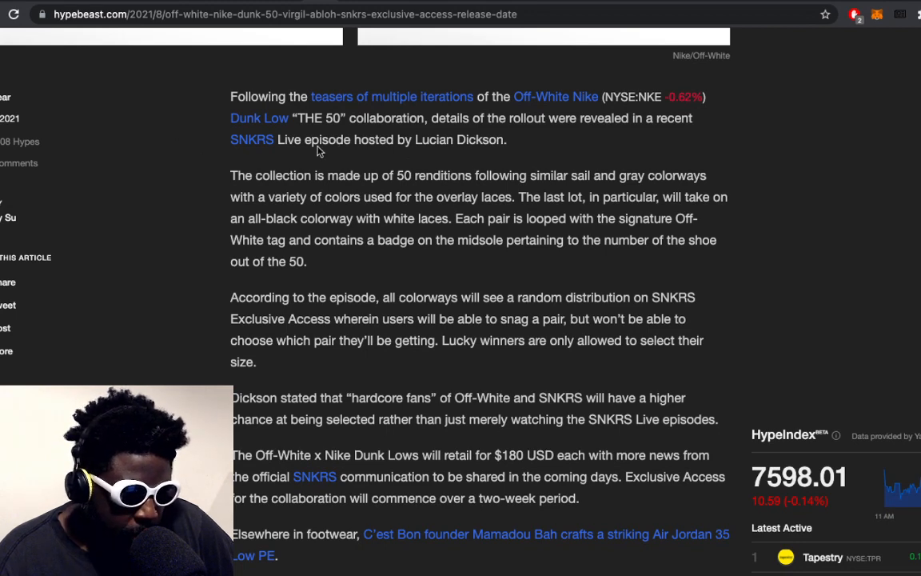
mouse_move(250, 225)
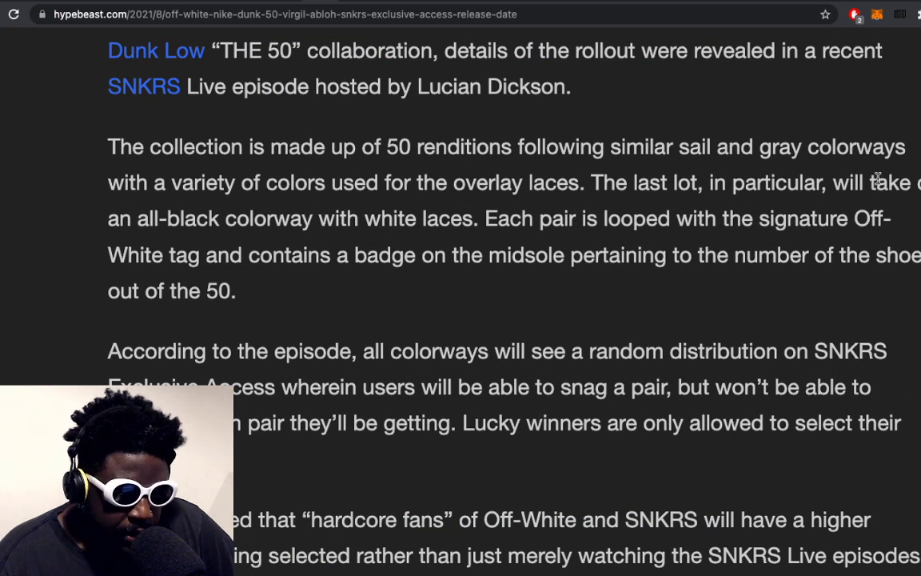
mouse_move(498, 232)
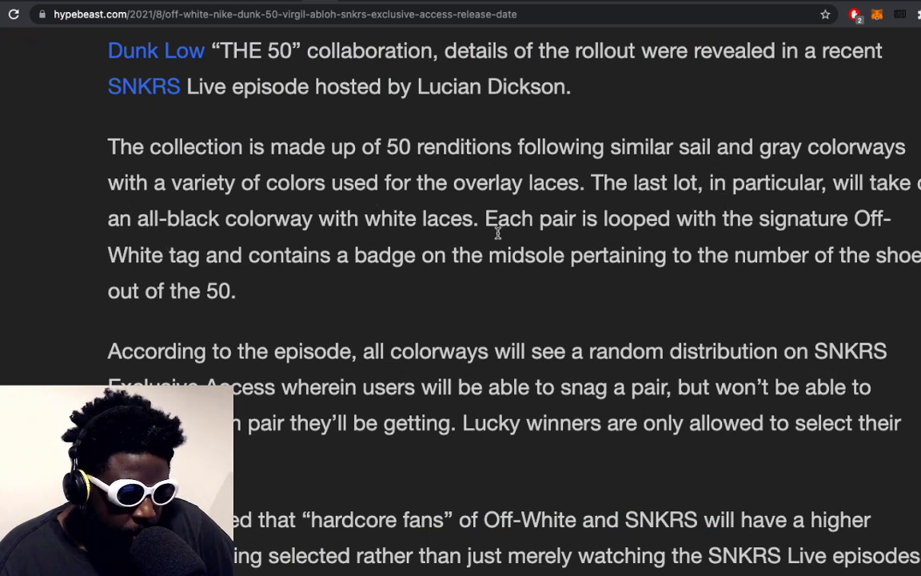
mouse_move(280, 279)
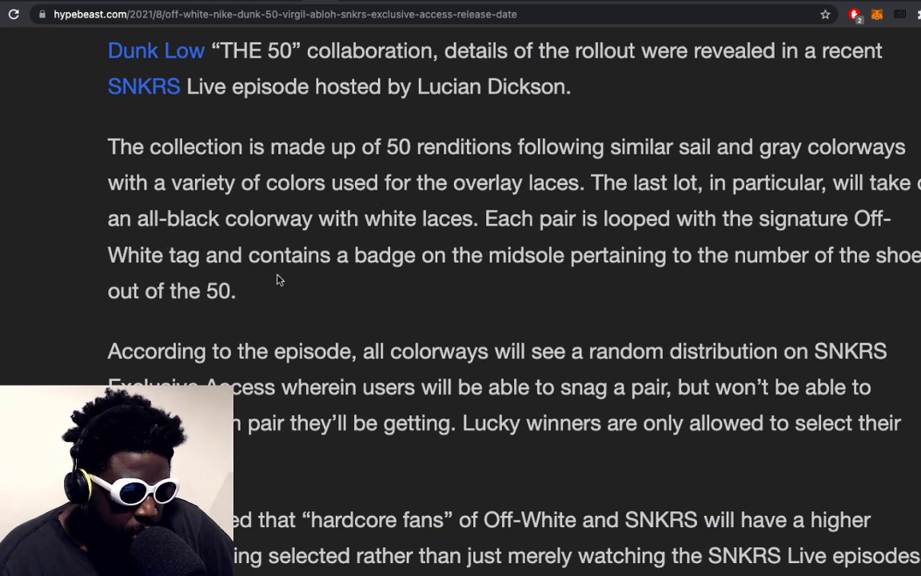
mouse_move(752, 246)
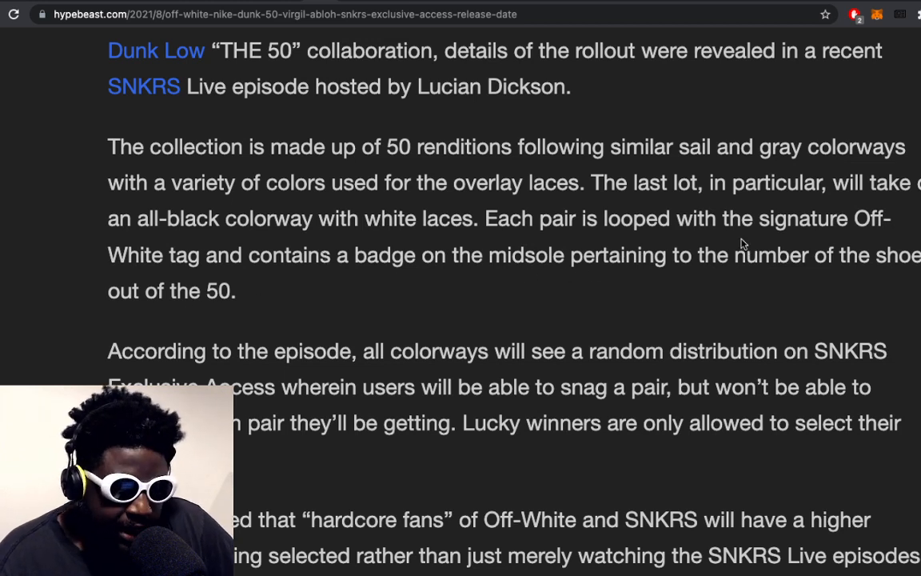
mouse_move(430, 297)
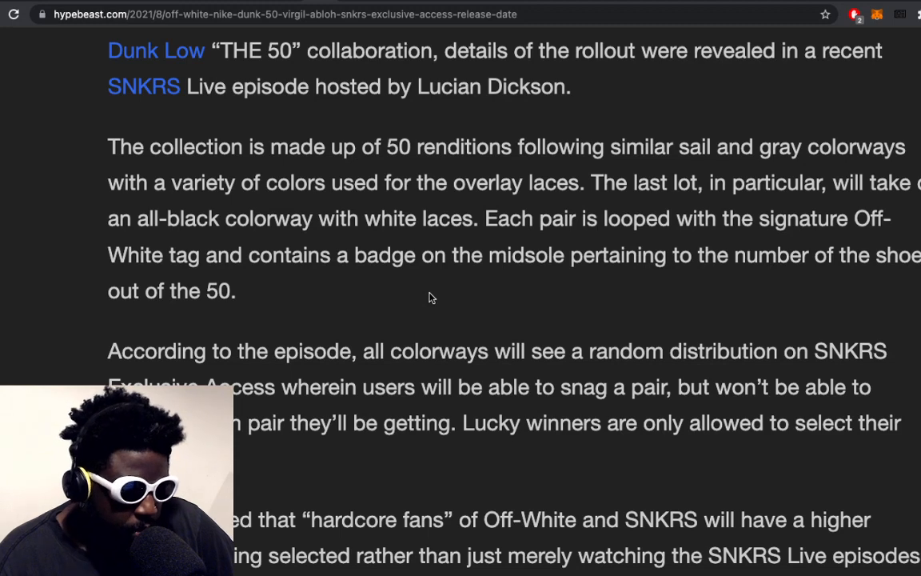
scroll("down", 3)
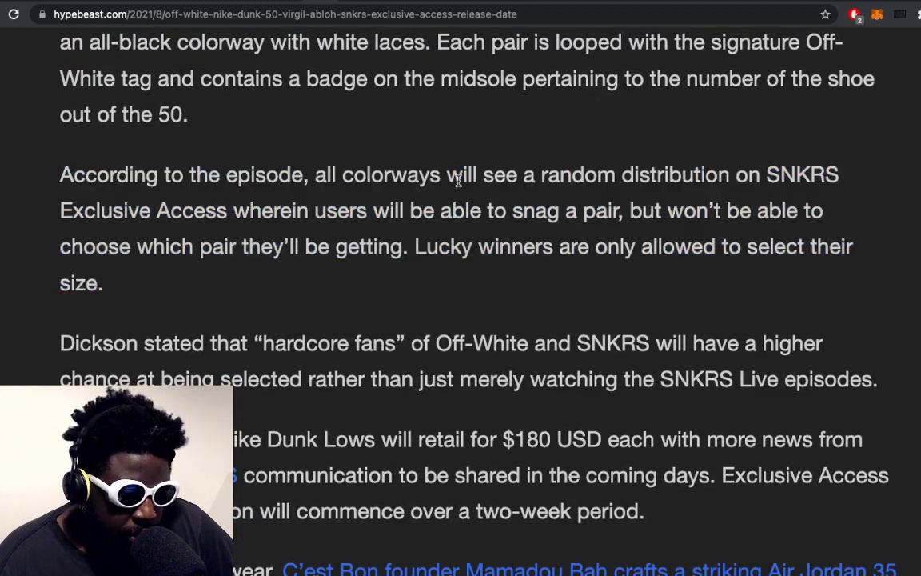
Step: Select the random-distribution paragraph, then highlight the phrase 'SNKRS Exclusive Access' within it
left_click_drag(59, 175, 103, 284)
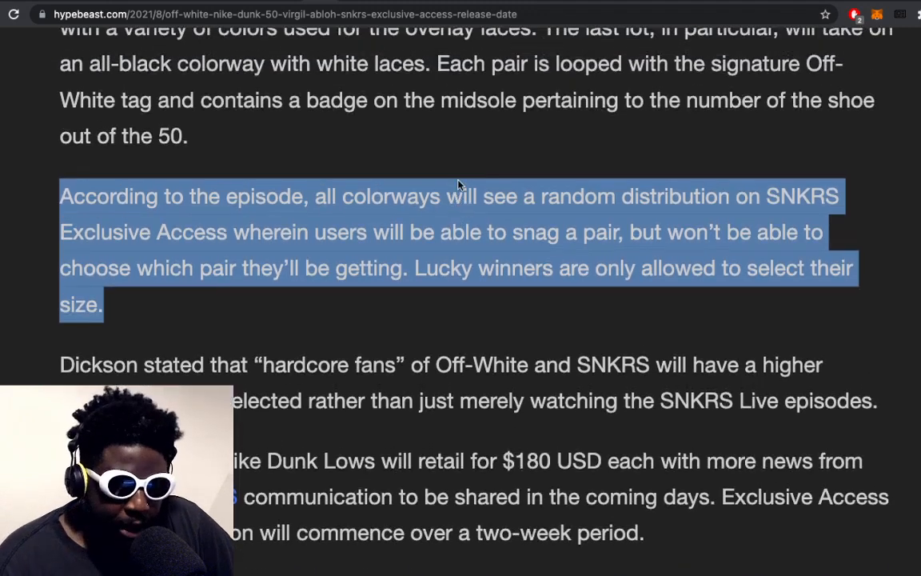
mouse_move(720, 199)
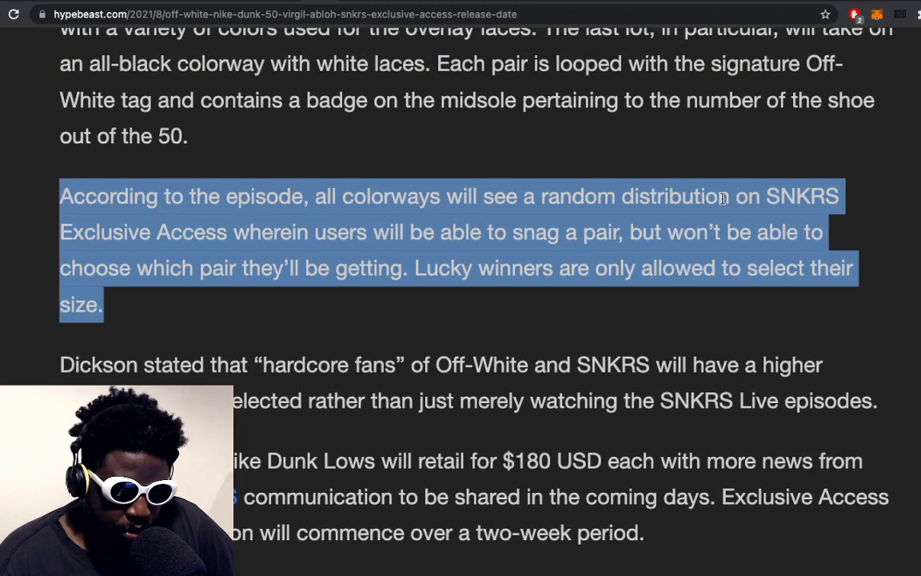
double_click(803, 196)
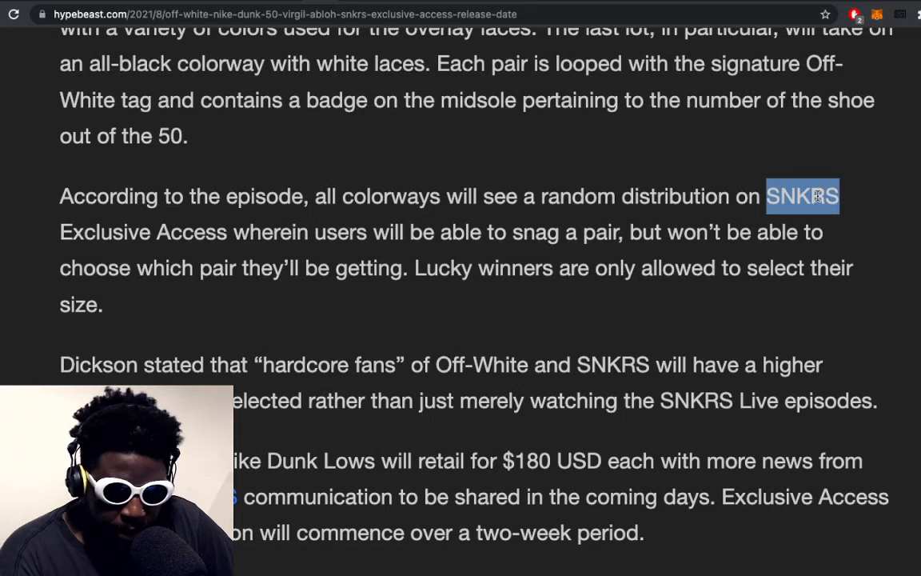
left_click_drag(840, 196, 228, 231)
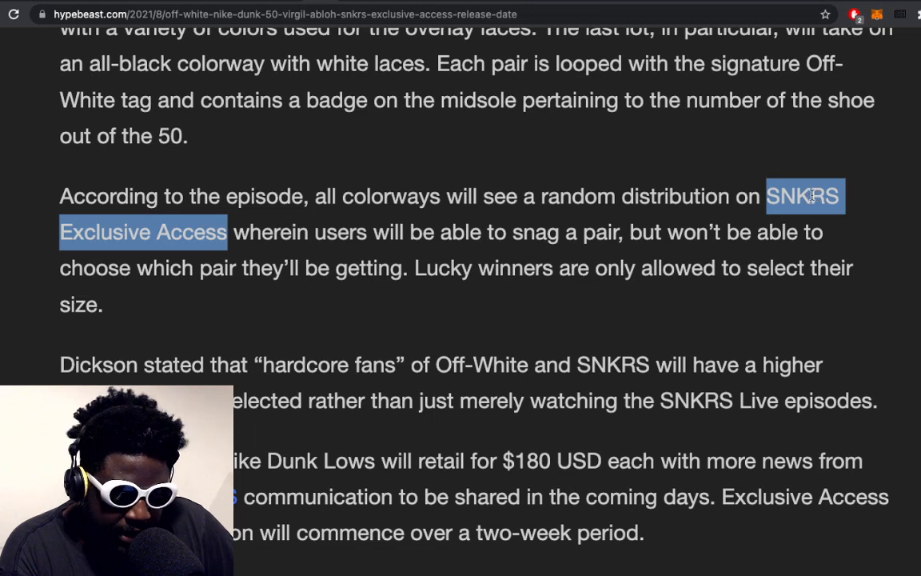
mouse_move(737, 278)
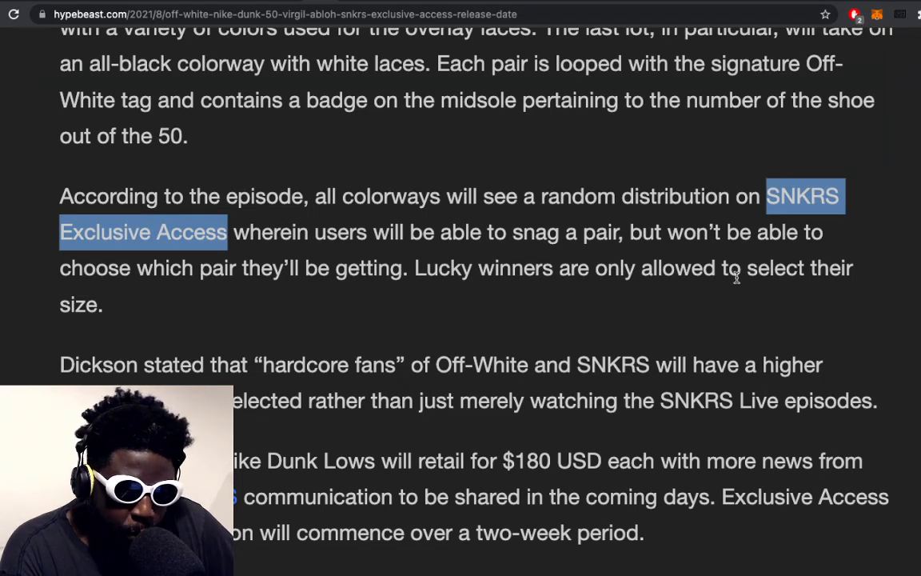
mouse_move(437, 315)
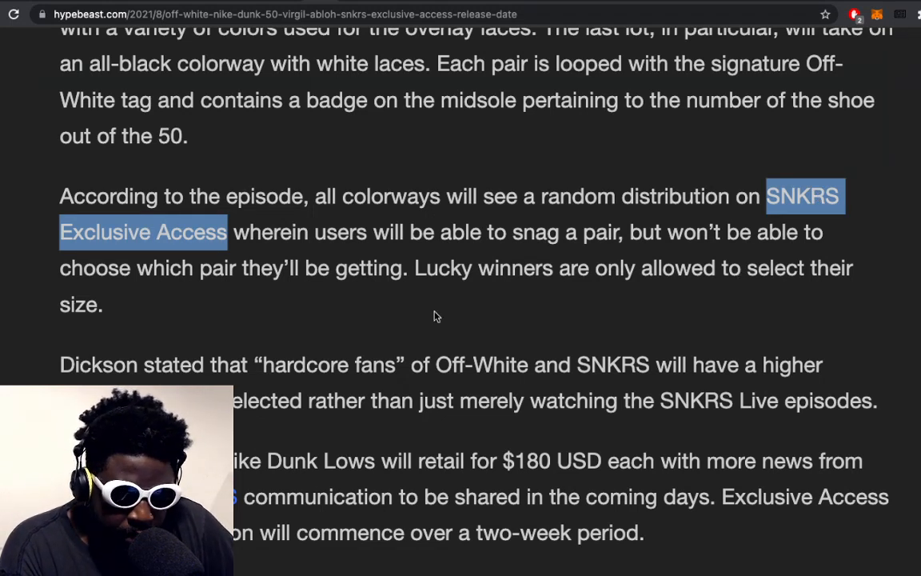
Step: Scroll up to revisit the lots 11–20 MM1 Hairy Suede / Leather chart and back to the paragraph
scroll("up", 3)
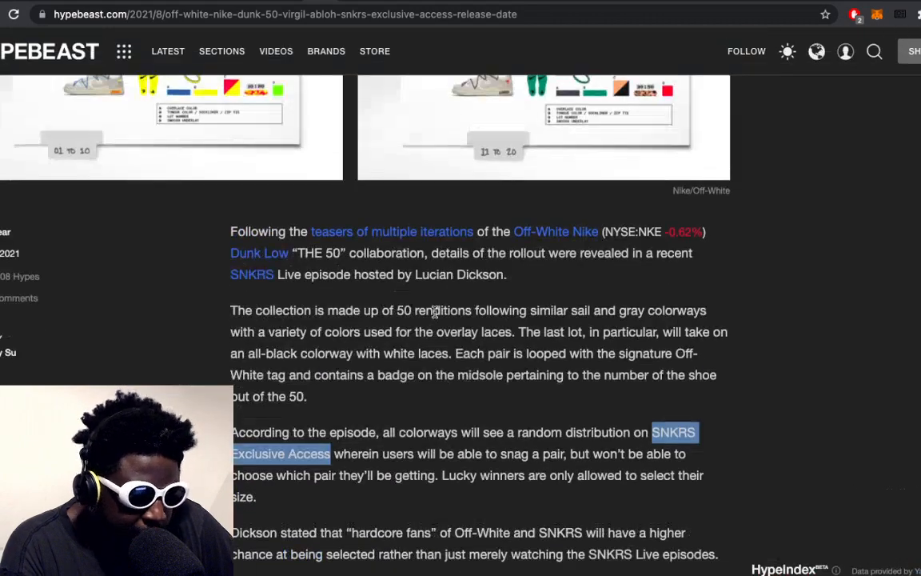
scroll("up", 3)
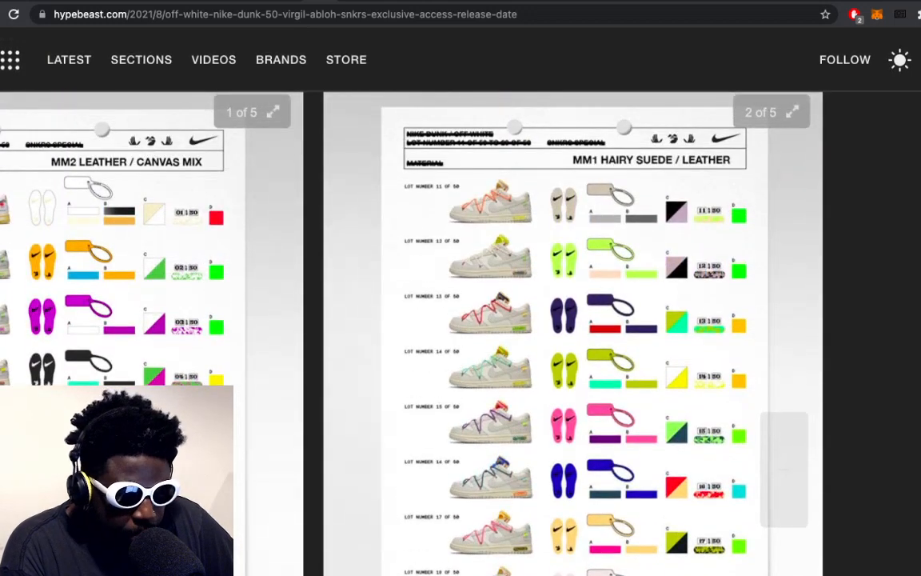
scroll("down", 3)
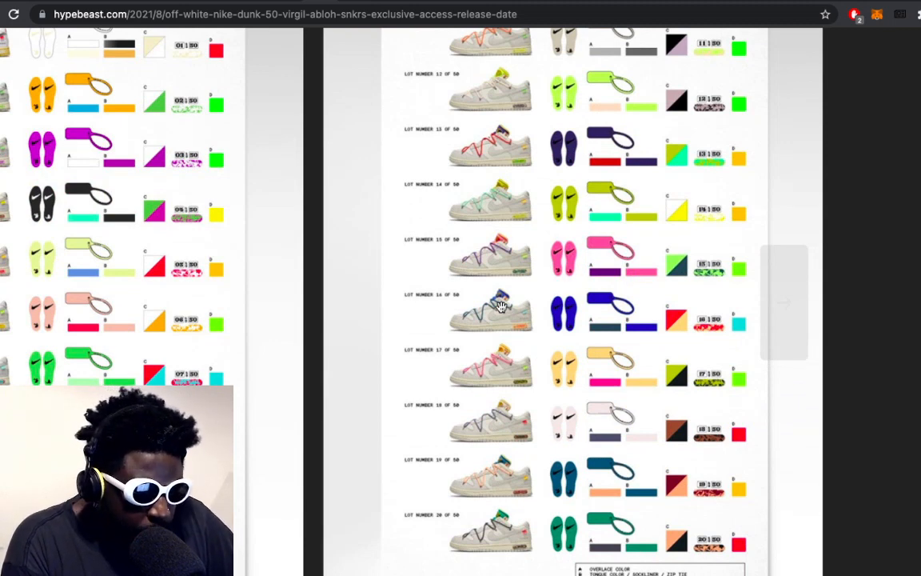
mouse_move(501, 254)
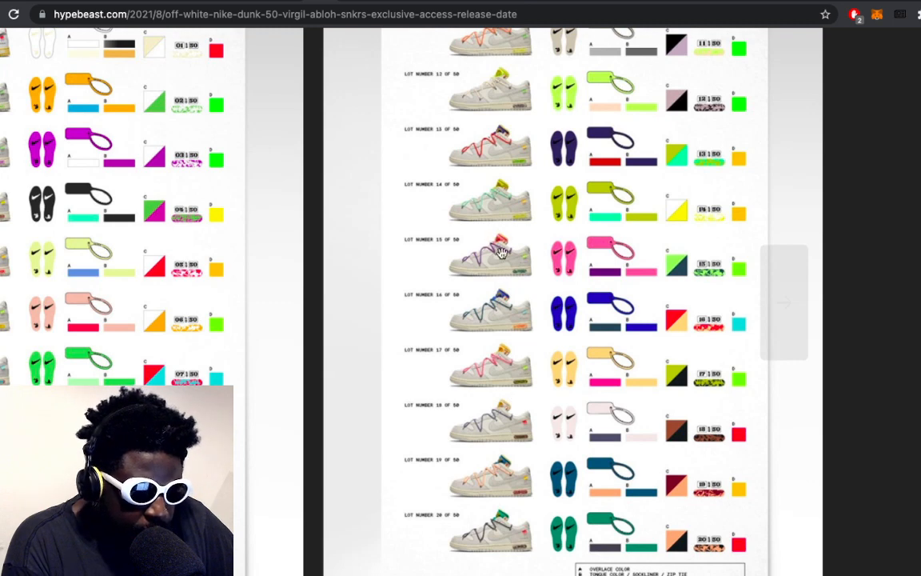
mouse_move(481, 280)
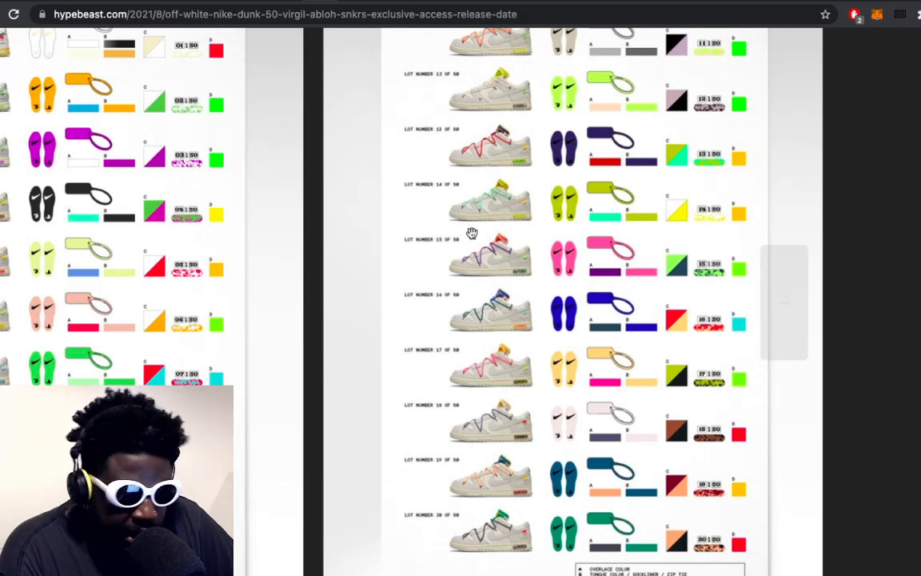
mouse_move(536, 384)
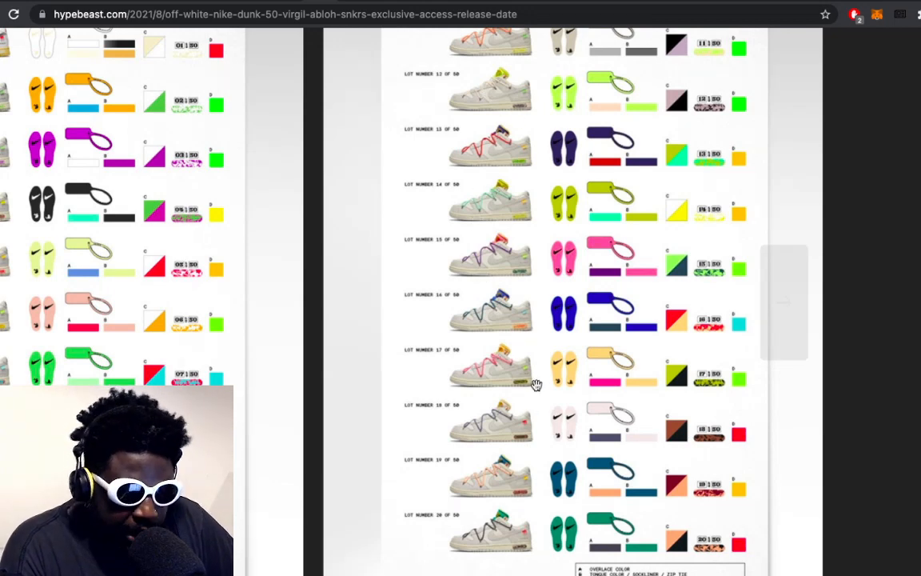
scroll("up", 3)
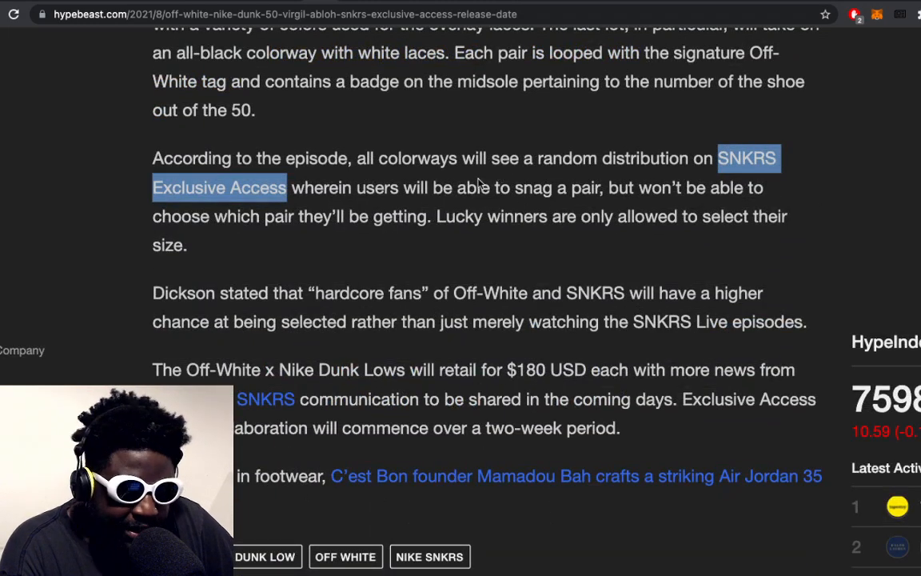
Step: Highlight 'Lucky winners are only allowed to select their size.' then clear the selection
left_click(437, 216)
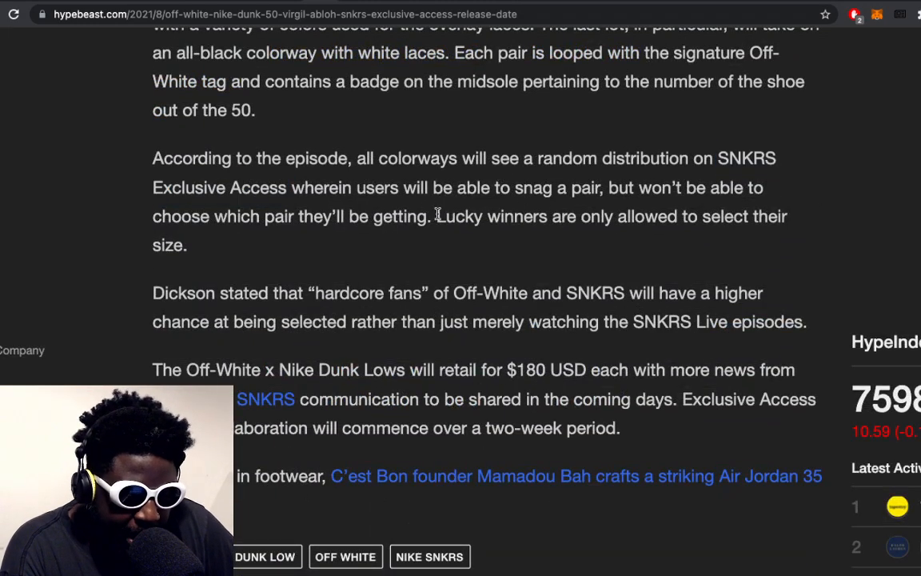
double_click(480, 216)
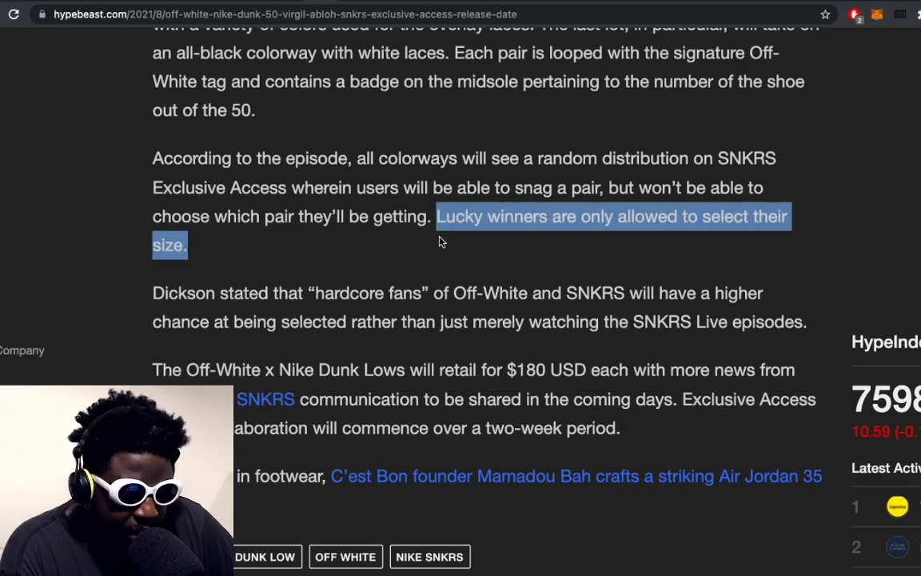
left_click(441, 241)
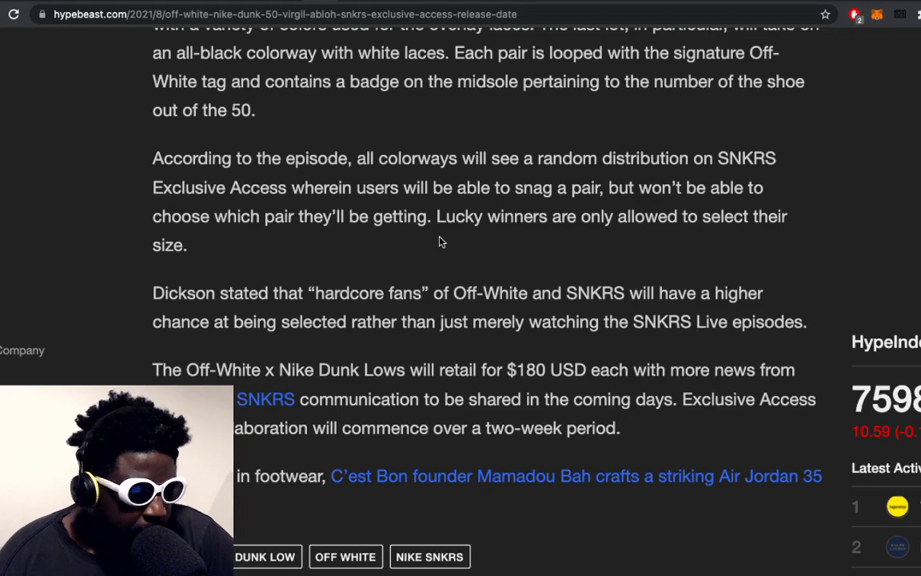
Step: Scroll back up to the lot-chart sheets for pairs 1–10 and 11–20
scroll("up", 3)
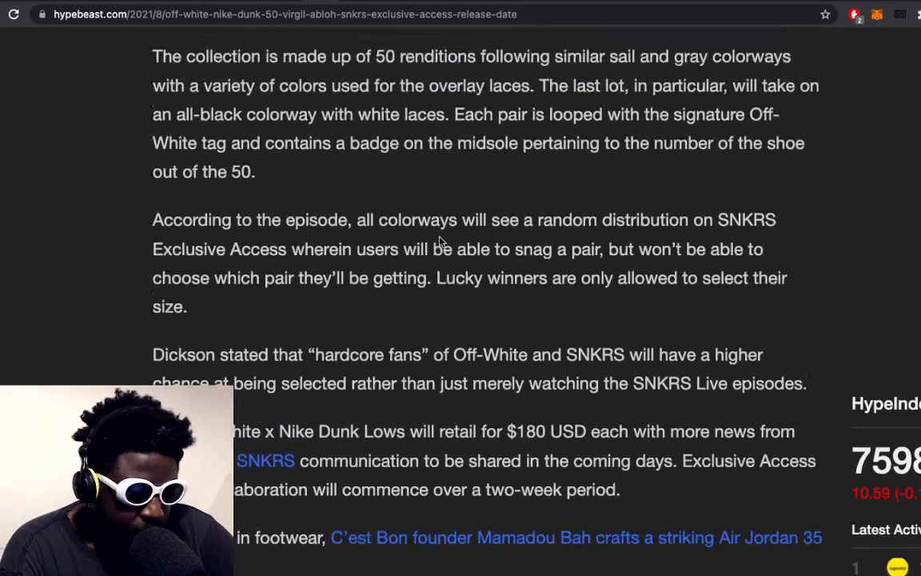
scroll("up", 3)
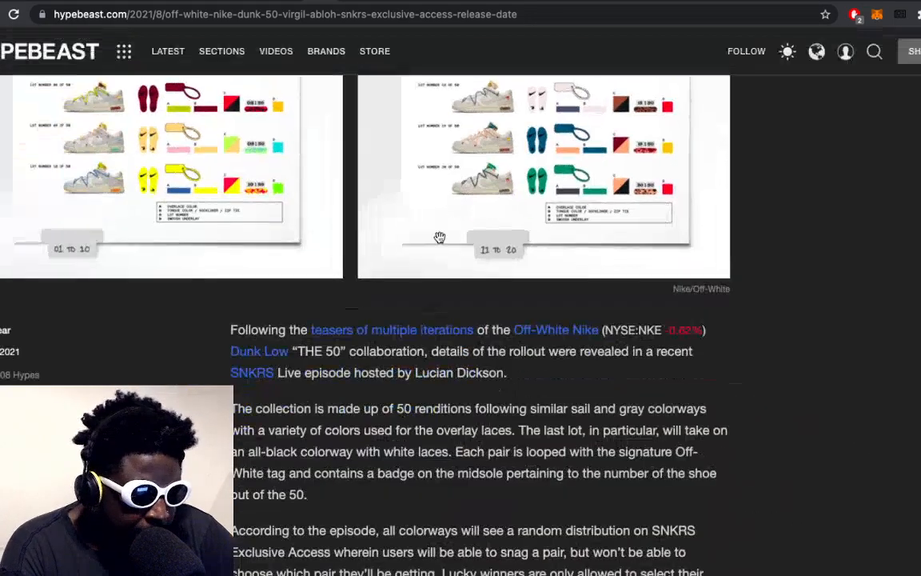
scroll("up", 3)
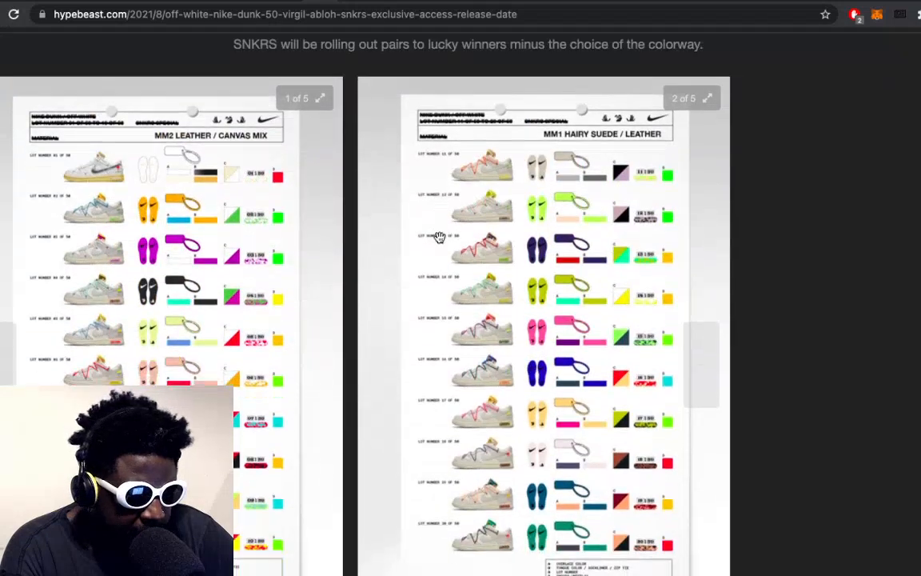
scroll("up", 3)
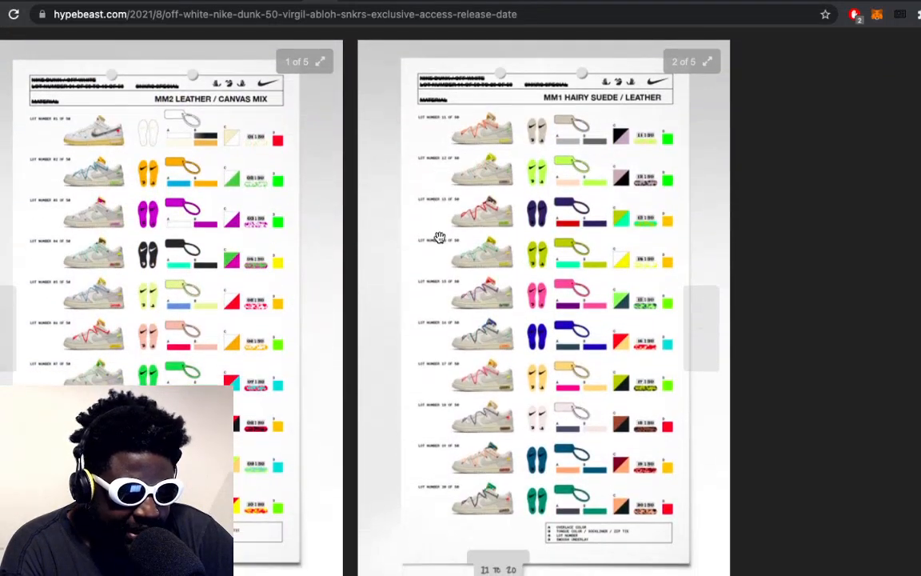
mouse_move(864, 345)
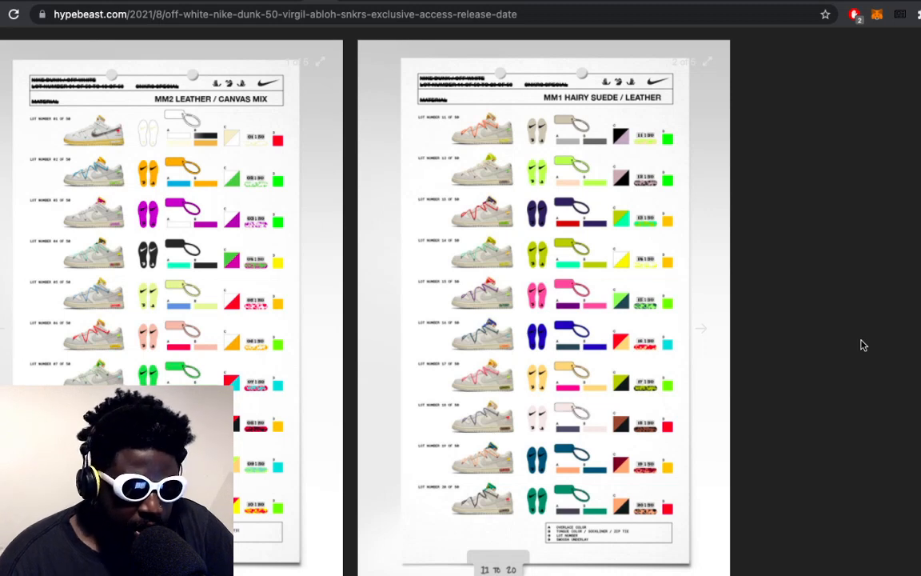
mouse_move(388, 41)
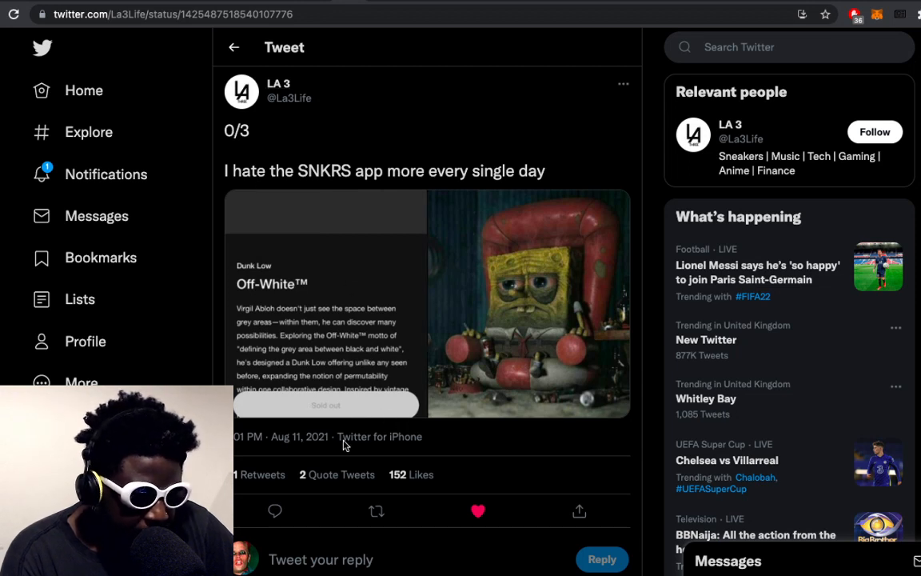
mouse_move(348, 304)
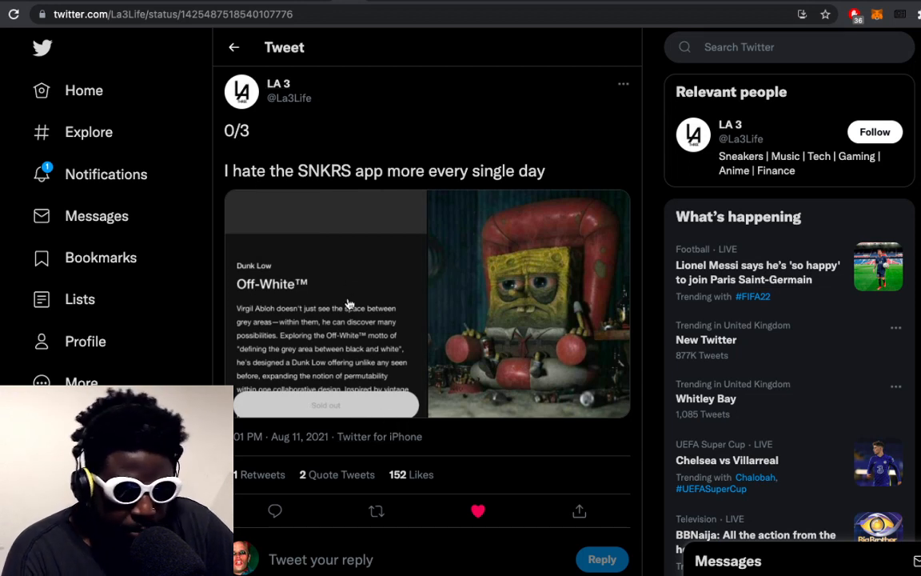
mouse_move(494, 205)
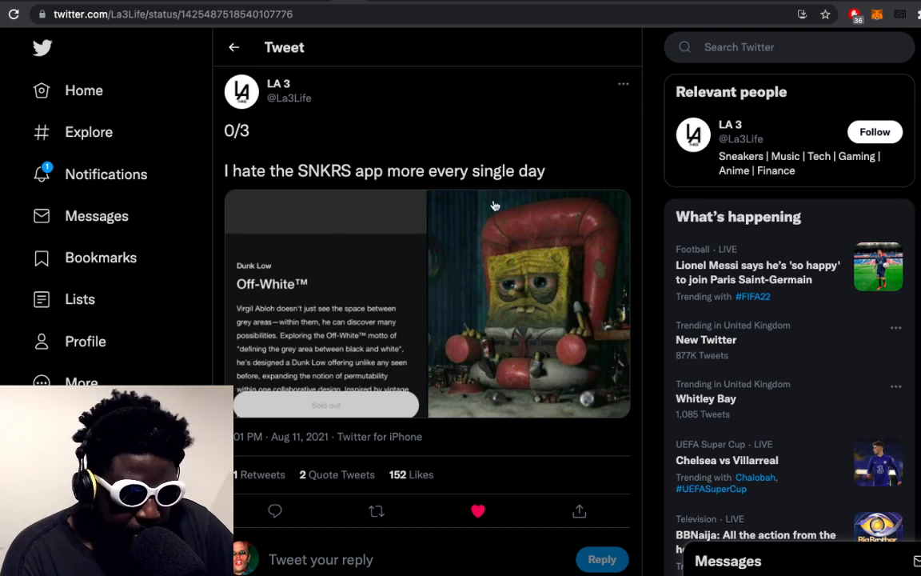
scroll("down", 3)
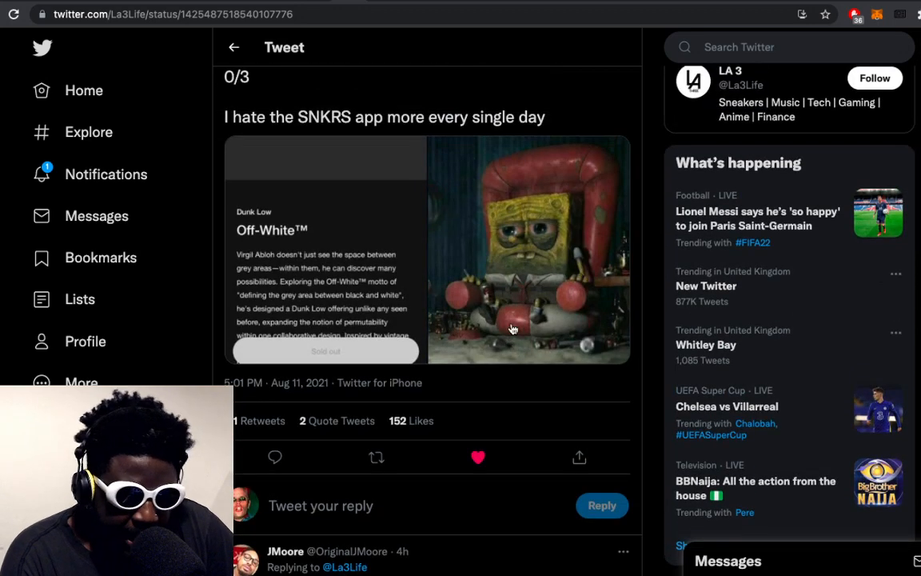
scroll("down", 3)
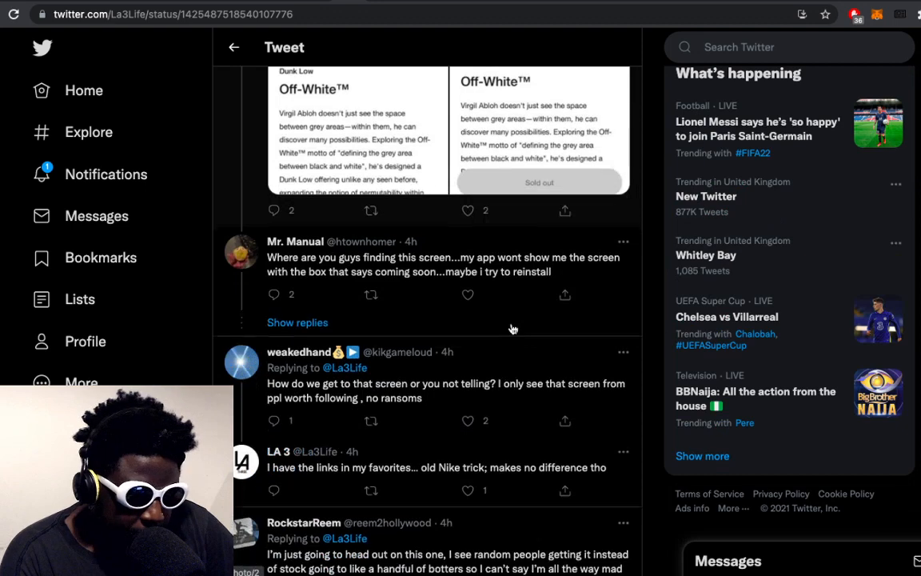
scroll("up", 3)
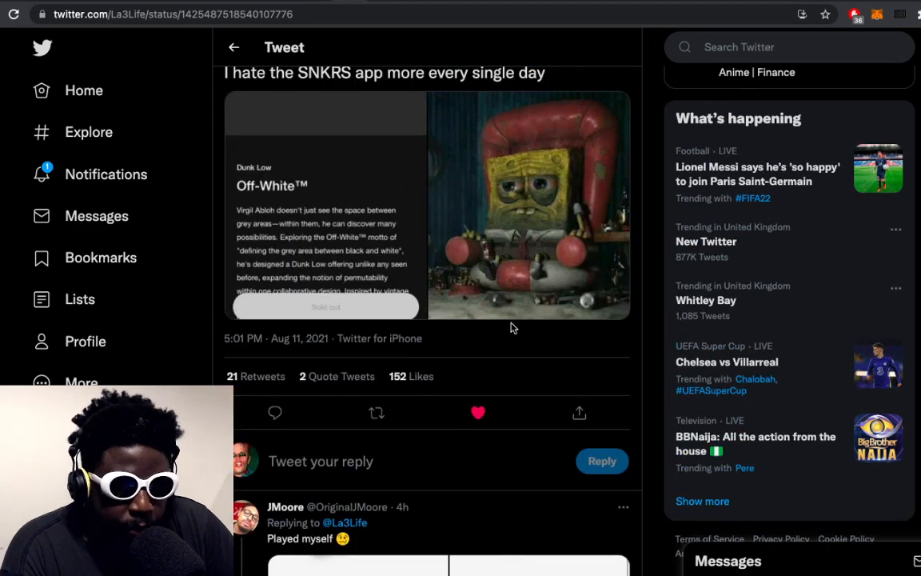
scroll("down", 3)
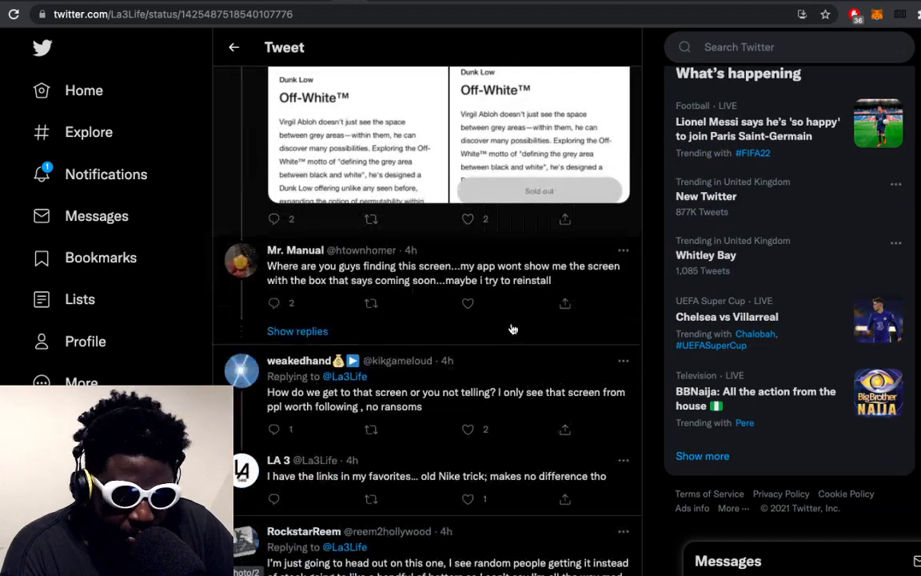
scroll("down", 3)
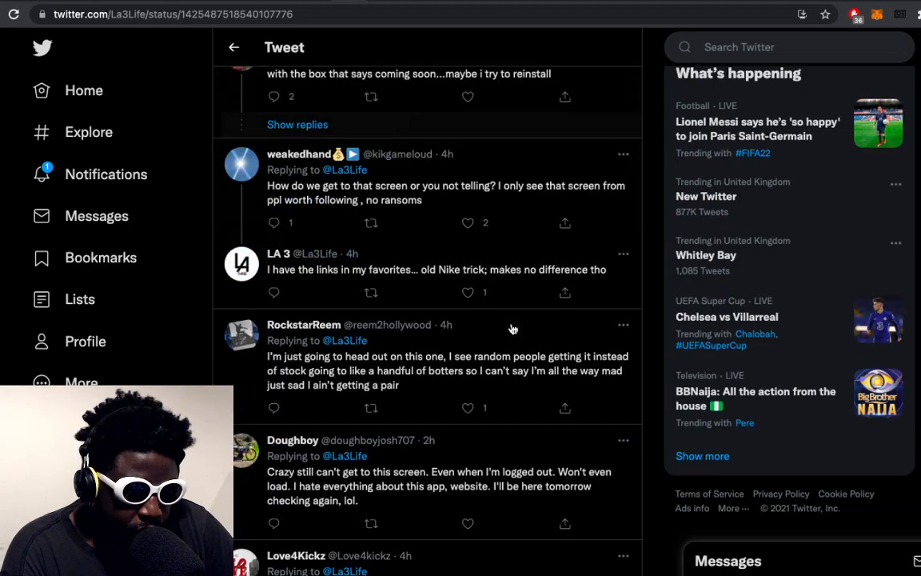
scroll("down", 3)
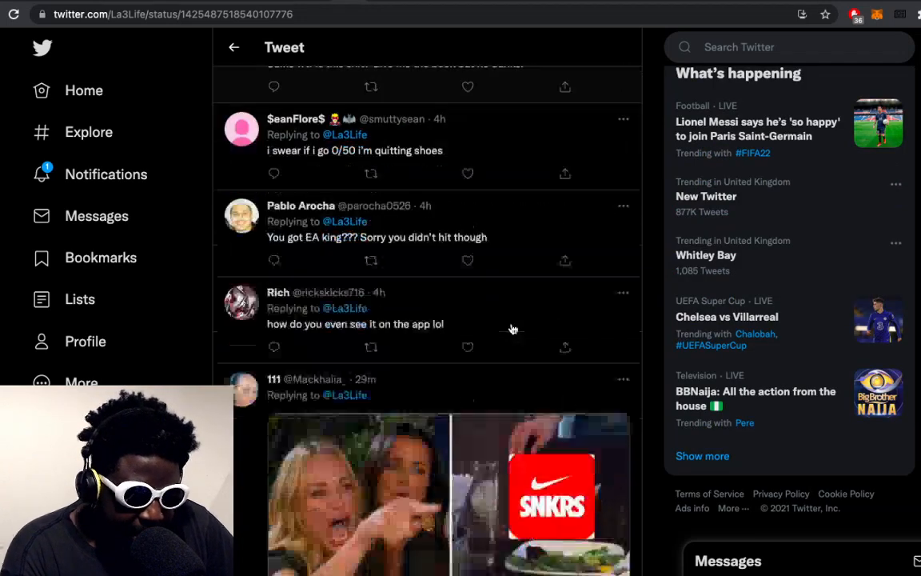
scroll("down", 3)
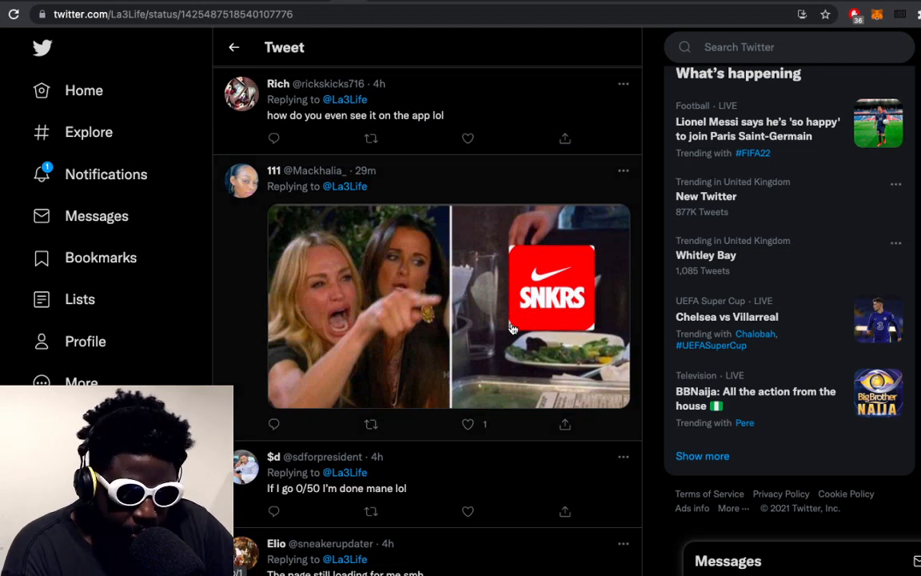
scroll("down", 3)
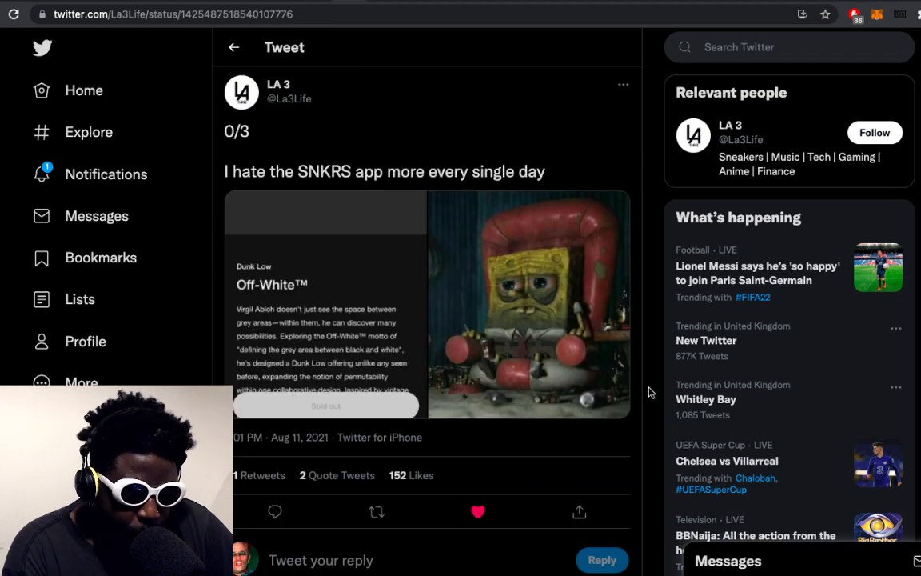
scroll("down", 3)
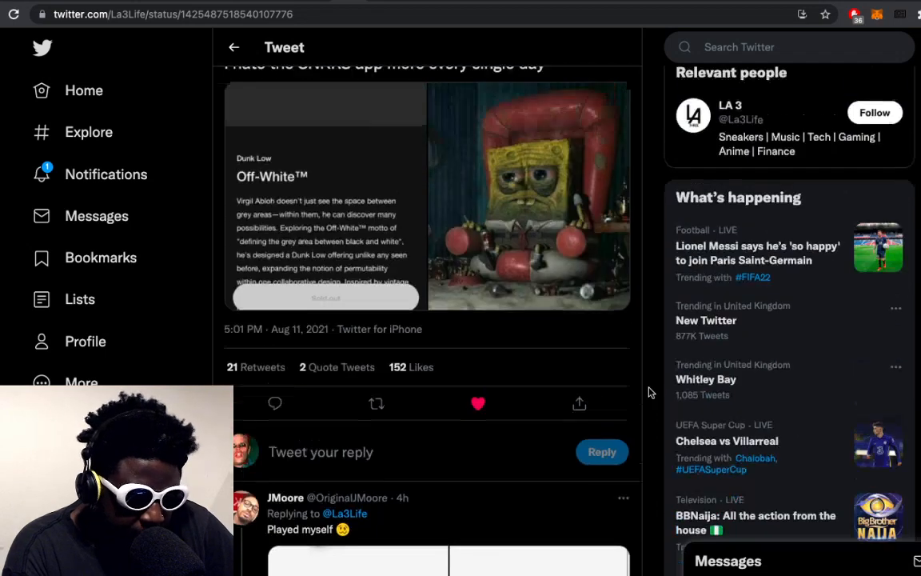
scroll("up", 3)
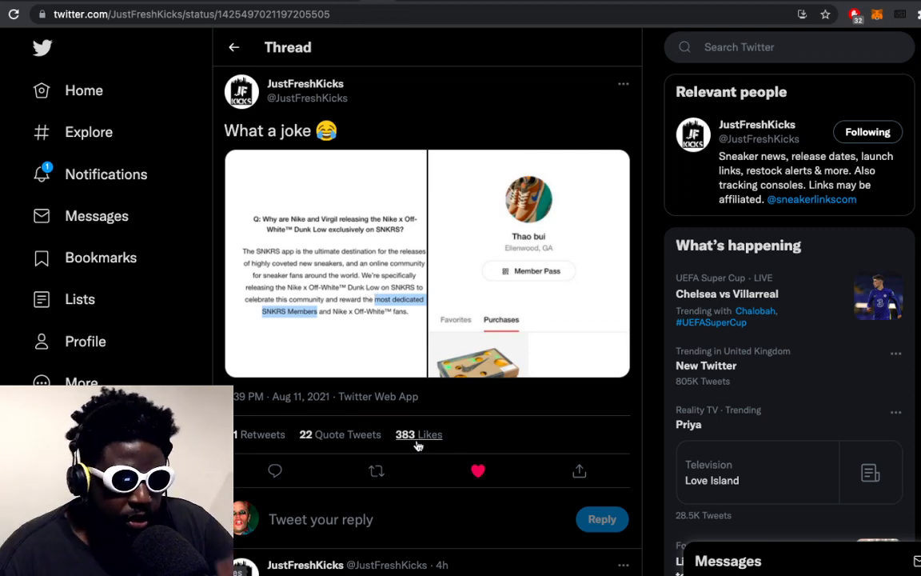
Step: Scroll through the replies to JustFreshKicks' 'What a joke' thread and back up
scroll("down", 3)
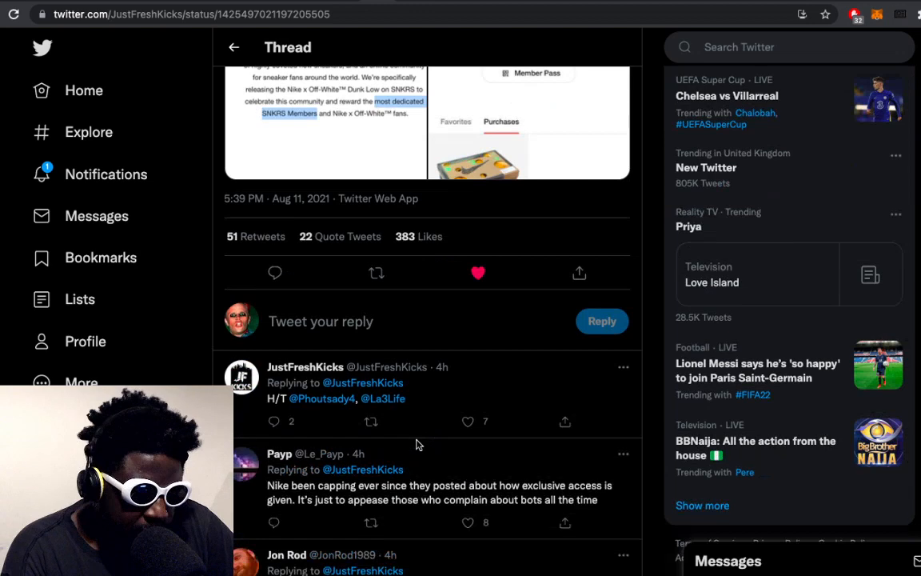
scroll("up", 3)
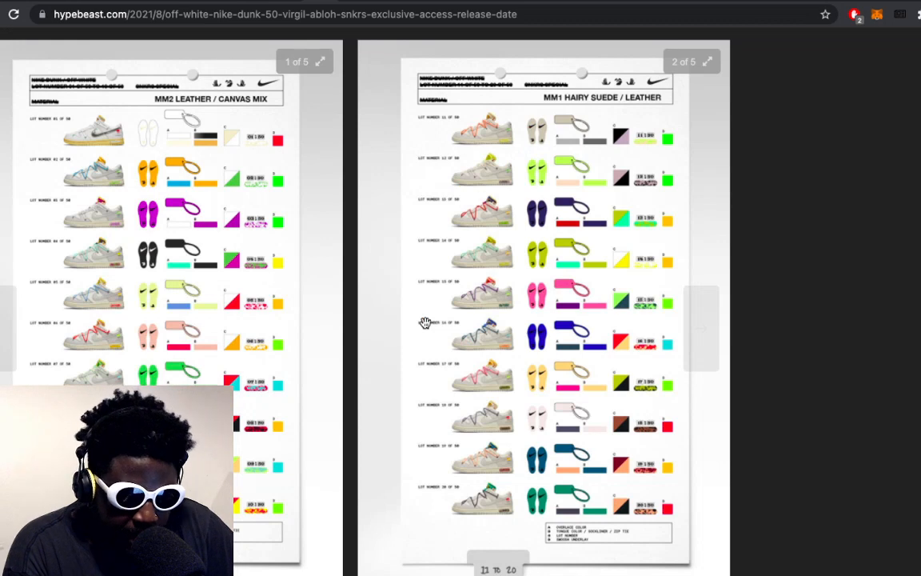
mouse_move(702, 327)
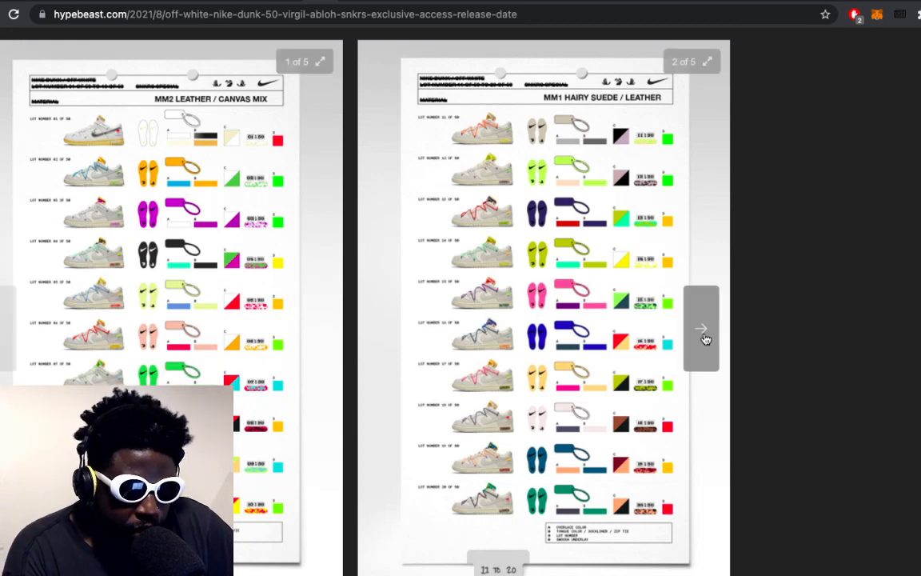
Step: Page the lot-chart carousel through sheets 3, 4 and 5 to reach lots 41–50
left_click(702, 327)
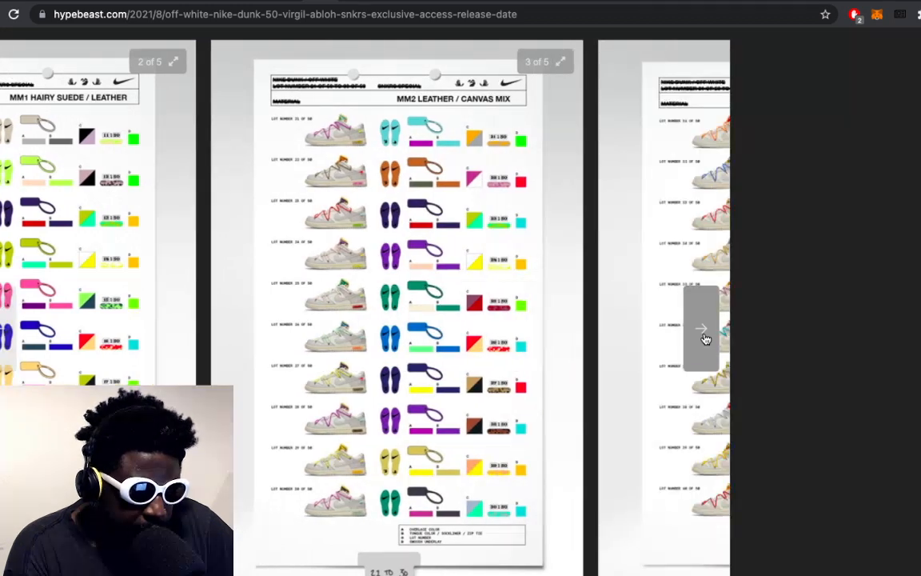
left_click(702, 328)
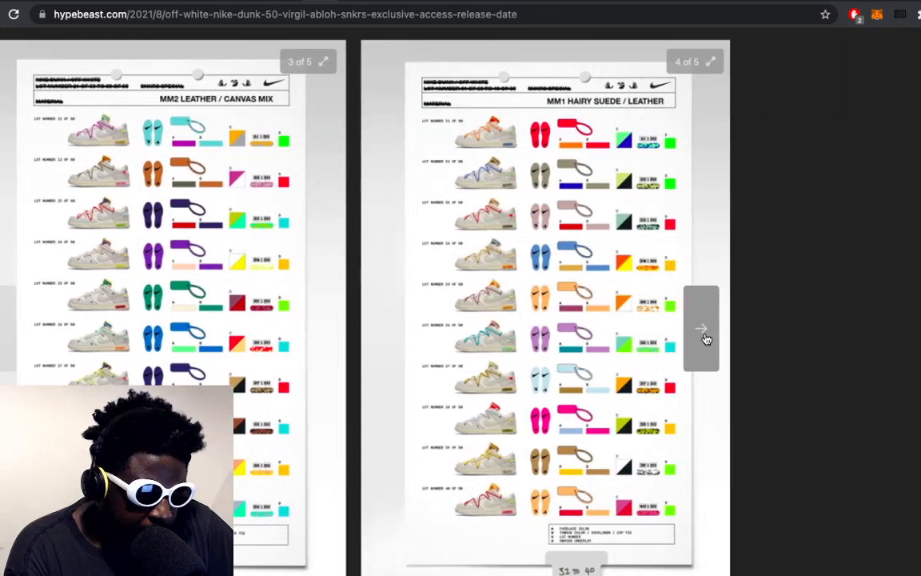
left_click(701, 327)
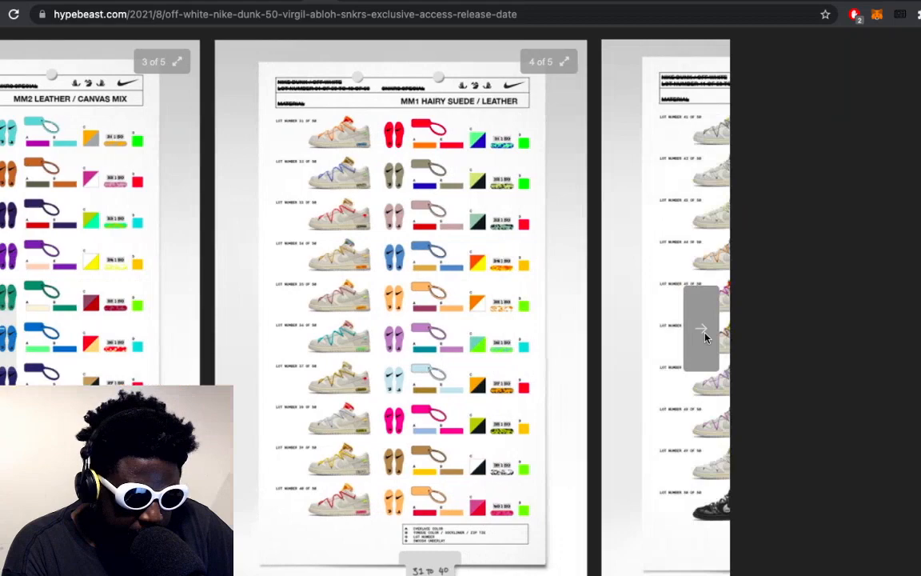
left_click(702, 327)
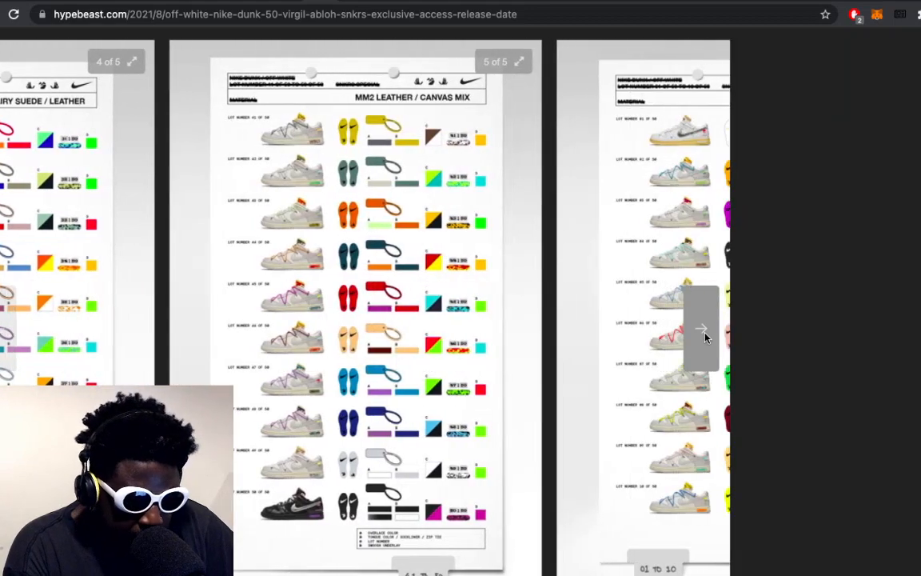
scroll("down", 3)
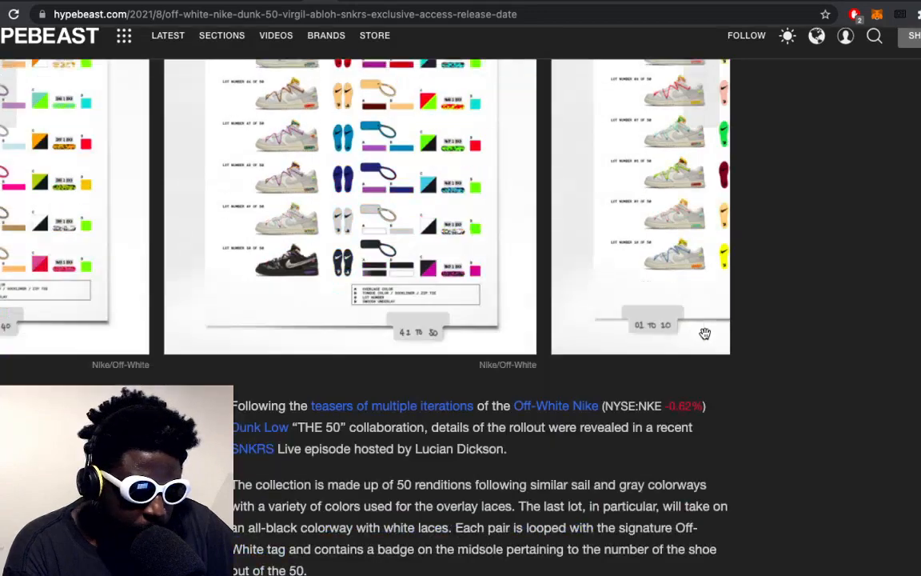
Step: Highlight the 'According to the episode…' paragraph on random SNKRS Exclusive Access distribution
scroll("down", 3)
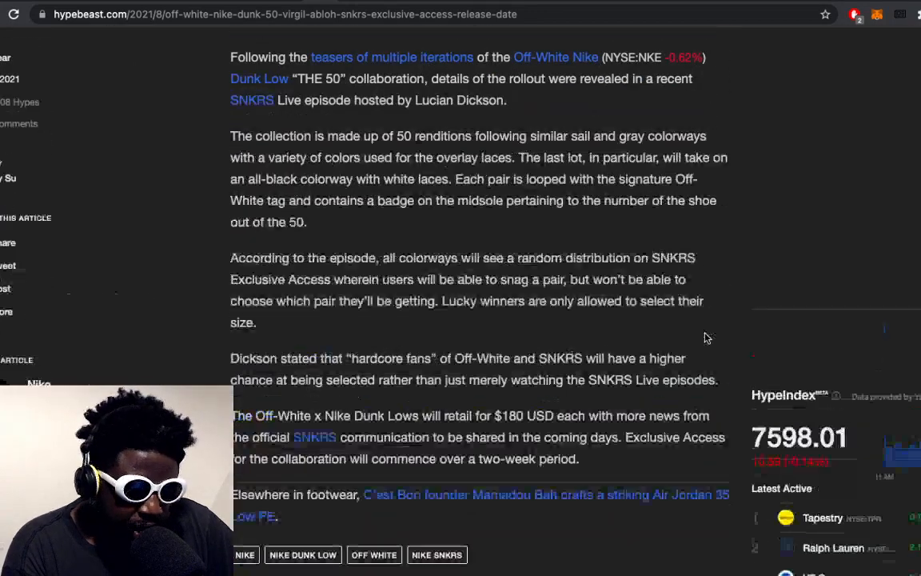
scroll("up", 3)
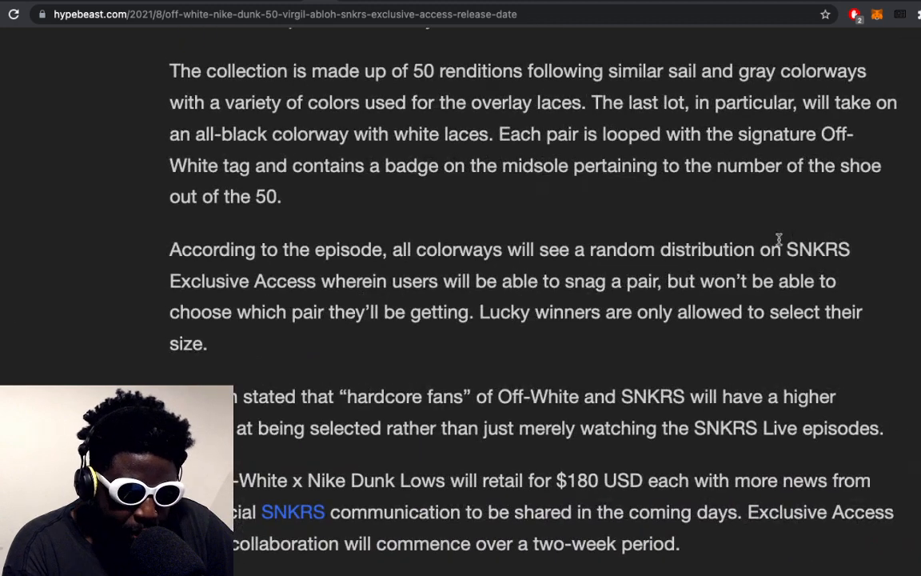
left_click_drag(788, 250, 316, 281)
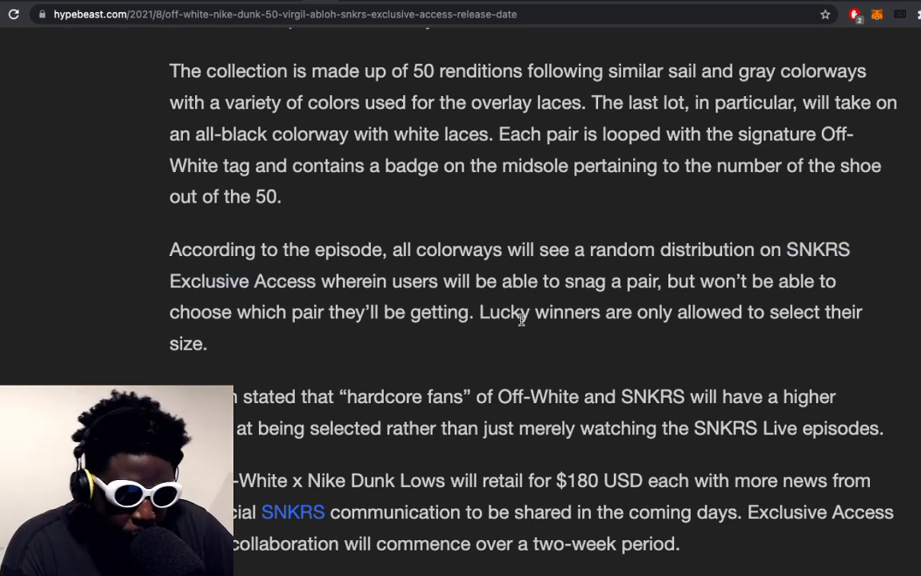
left_click_drag(169, 248, 206, 343)
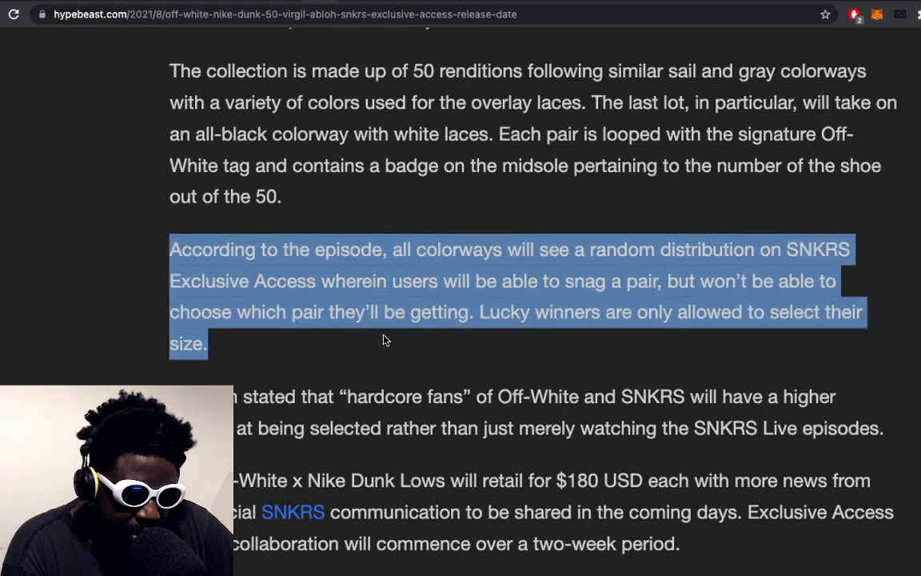